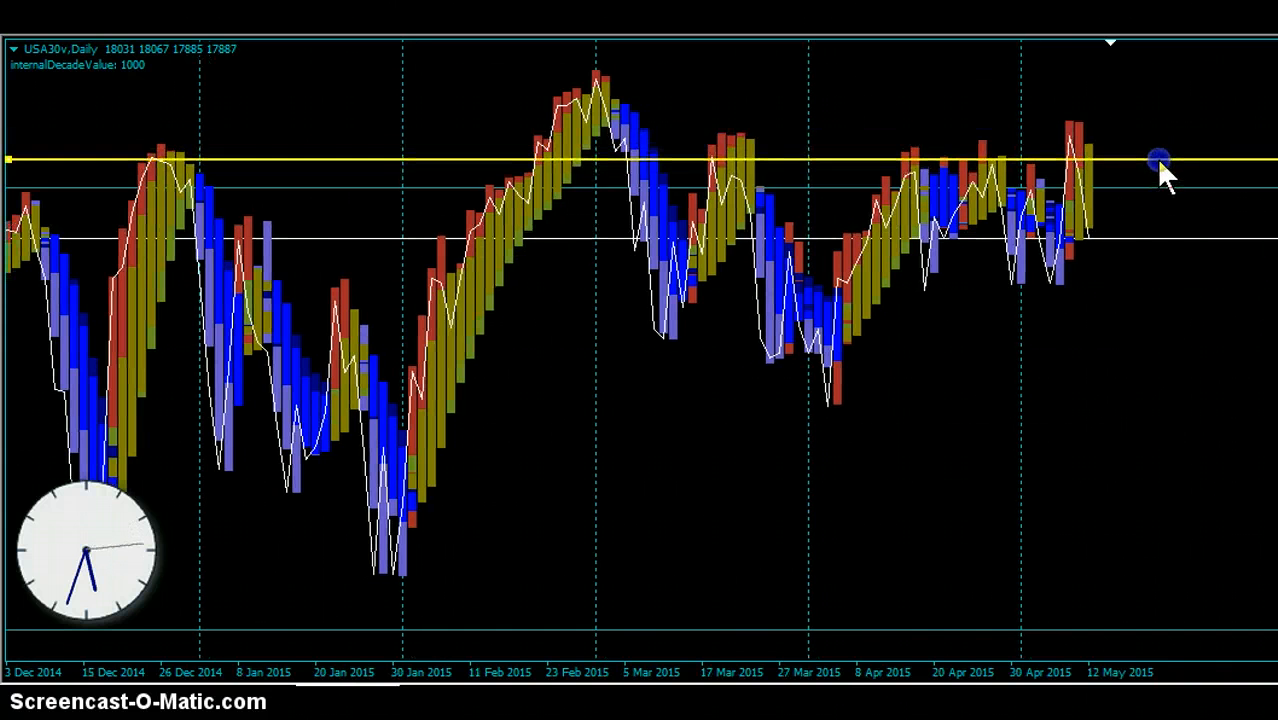
{"action": "mouse_move", "coordinate": [925, 165]}
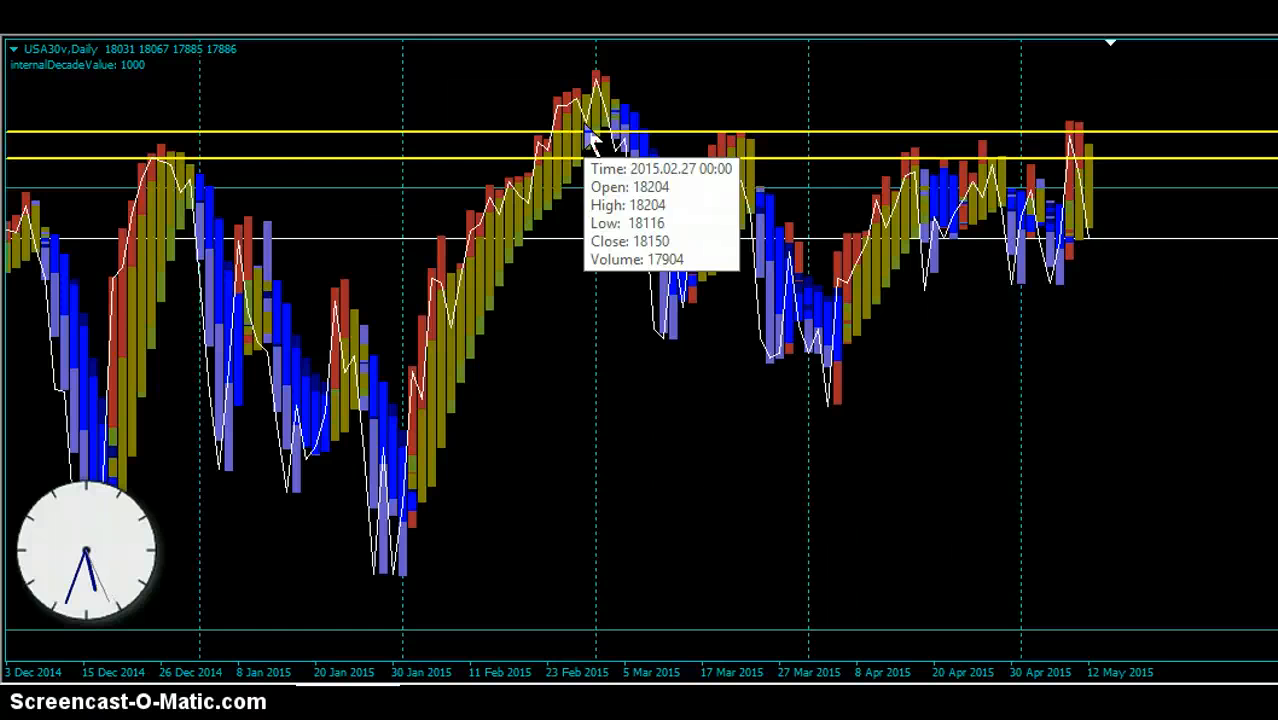
{"action": "mouse_move", "coordinate": [1075, 155]}
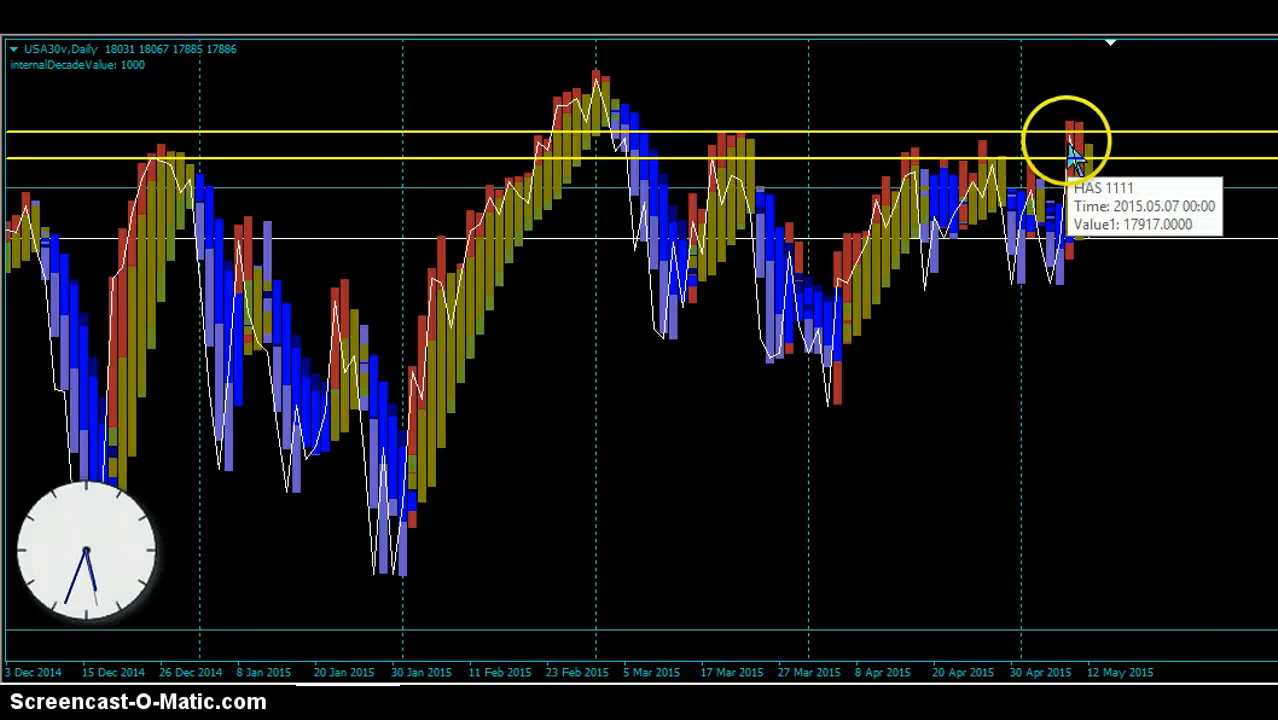
{"action": "mouse_move", "coordinate": [1255, 335]}
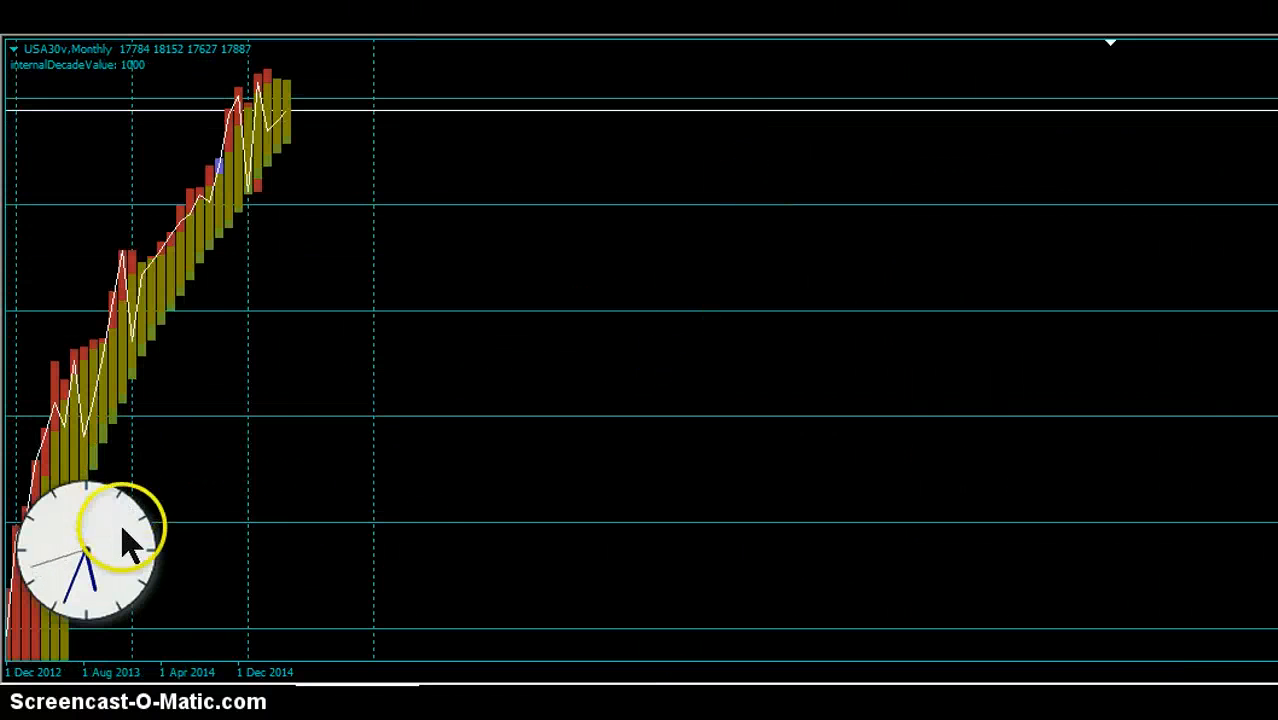
{"action": "mouse_move", "coordinate": [410, 500]}
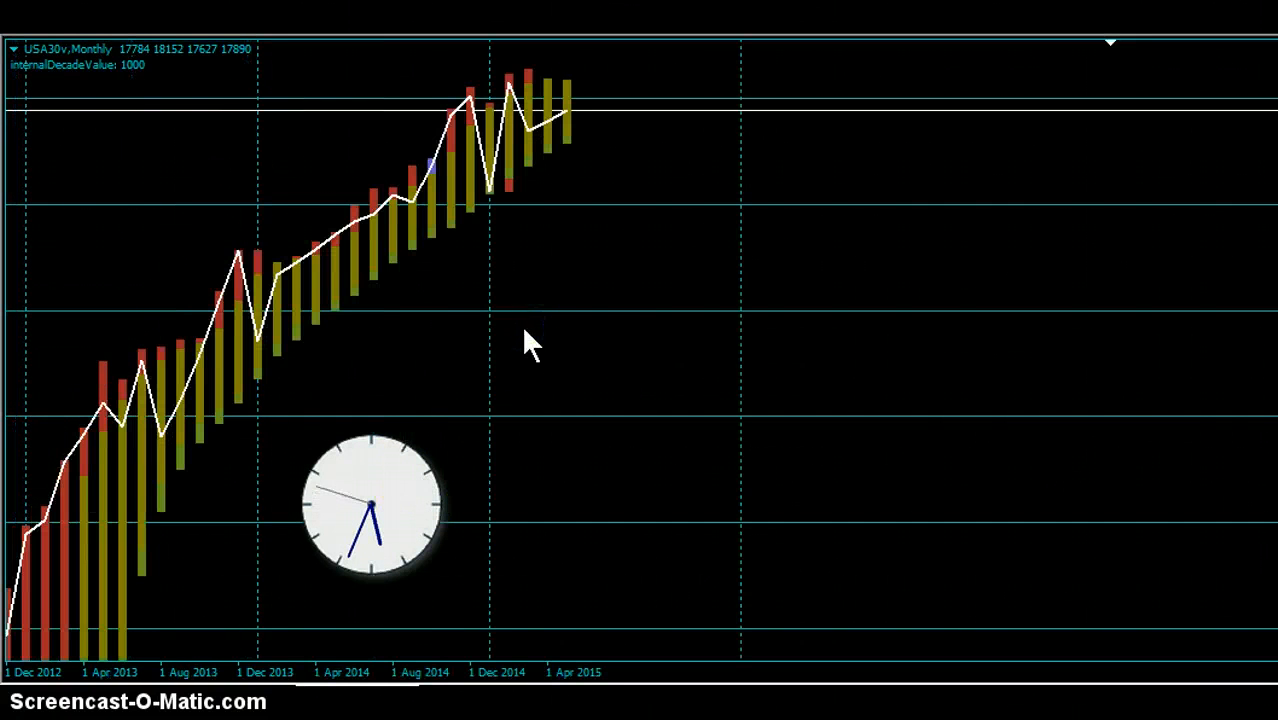
{"action": "mouse_move", "coordinate": [595, 352]}
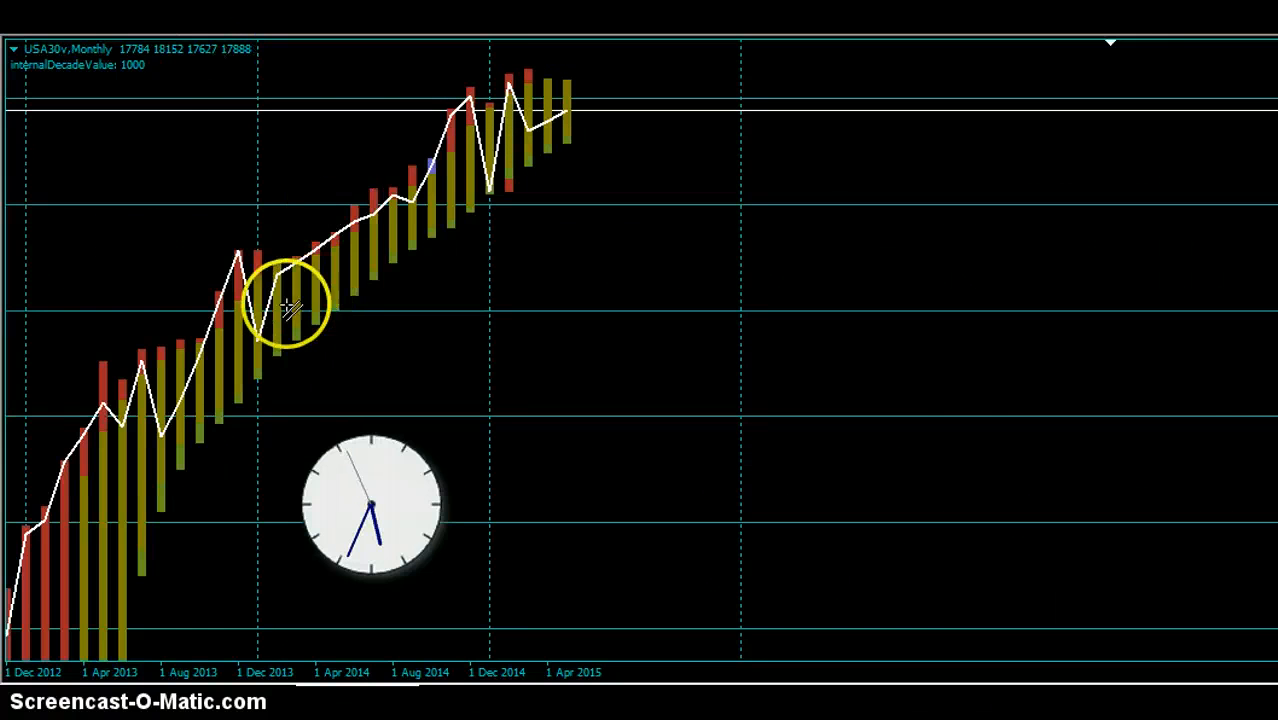
{"action": "mouse_move", "coordinate": [180, 435]}
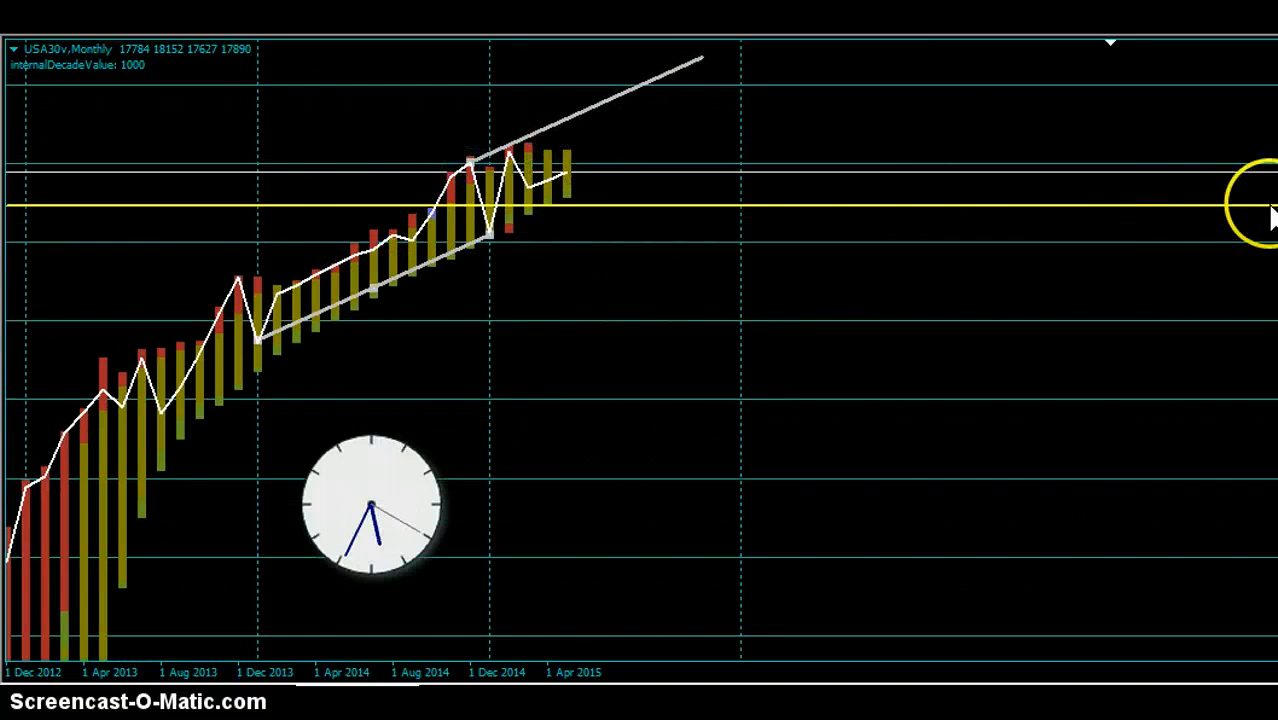
{"action": "mouse_move", "coordinate": [785, 190]}
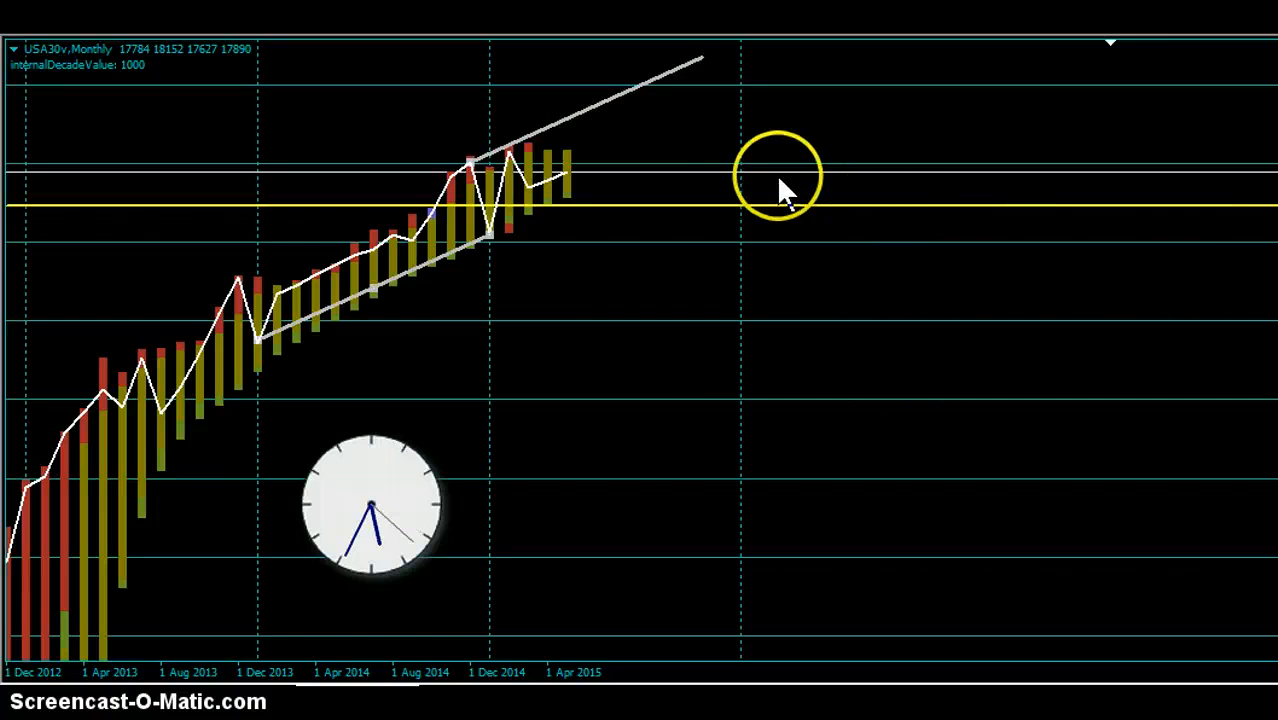
{"action": "mouse_move", "coordinate": [100, 440]}
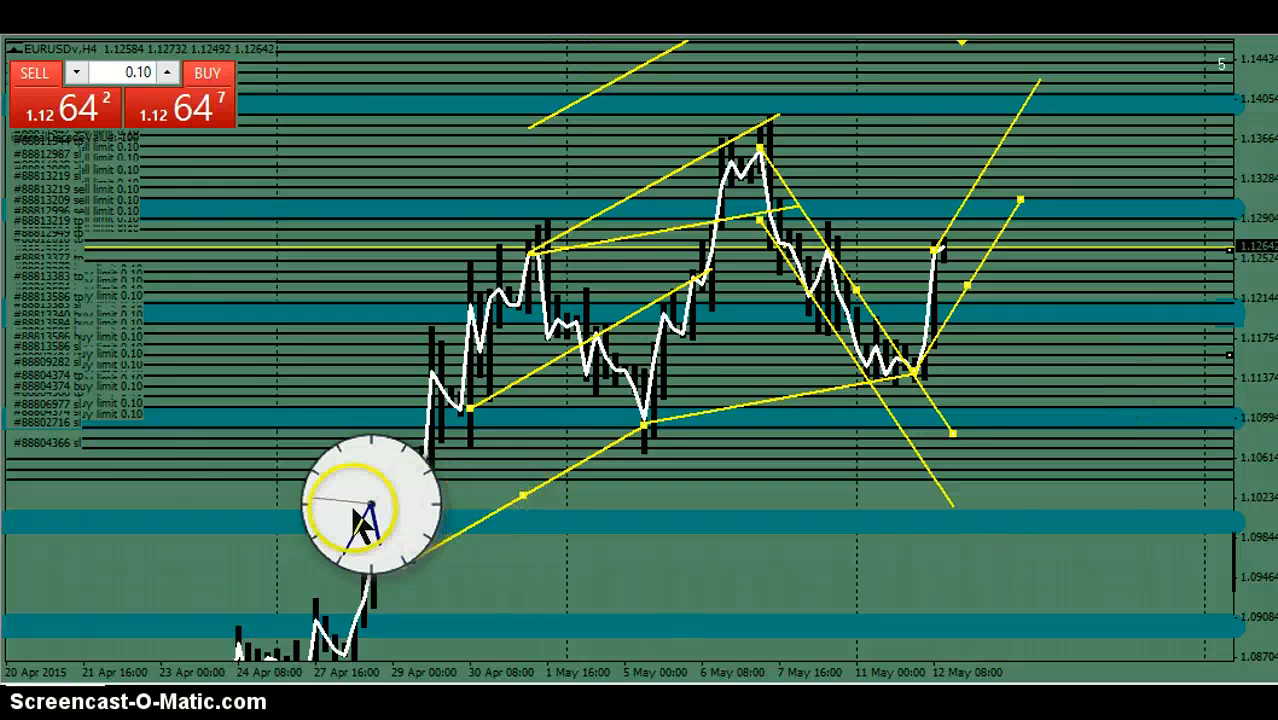
{"action": "mouse_move", "coordinate": [970, 78]}
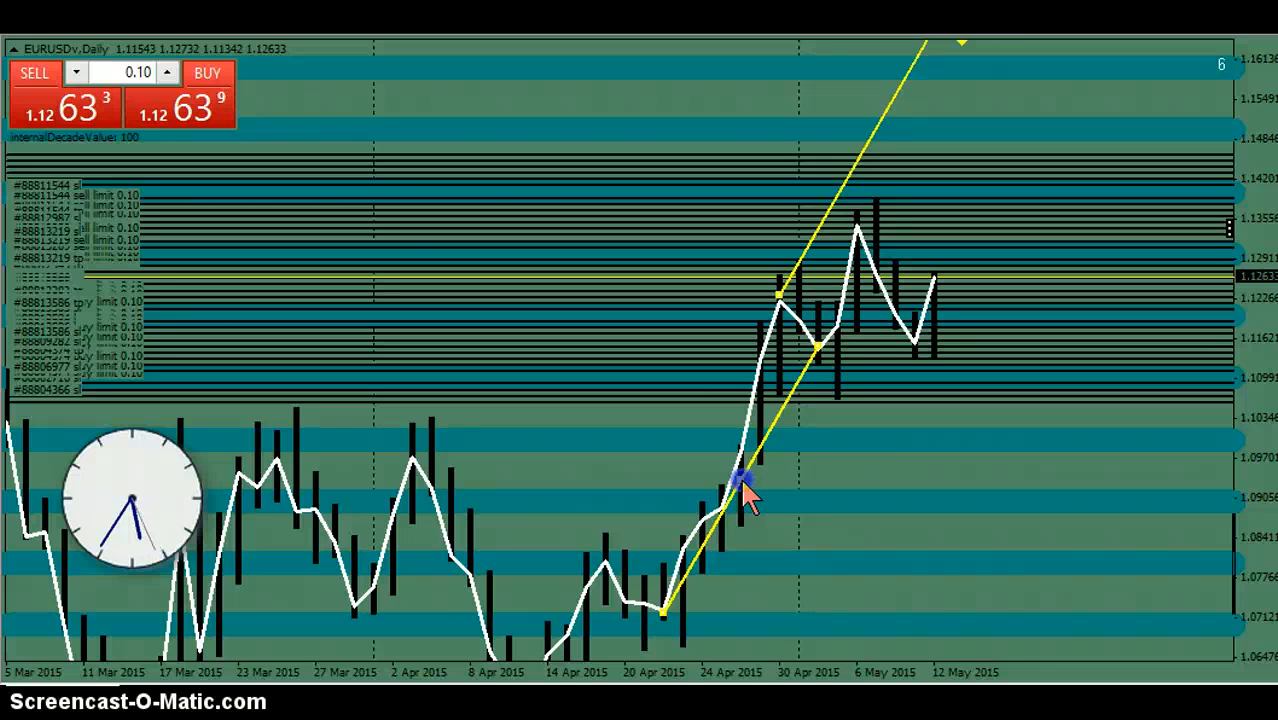
Draw another trend line rising from the April low on the EURUSD daily chart
{"action": "left_click_drag", "start_coordinate": [737, 480], "coordinate": [820, 345]}
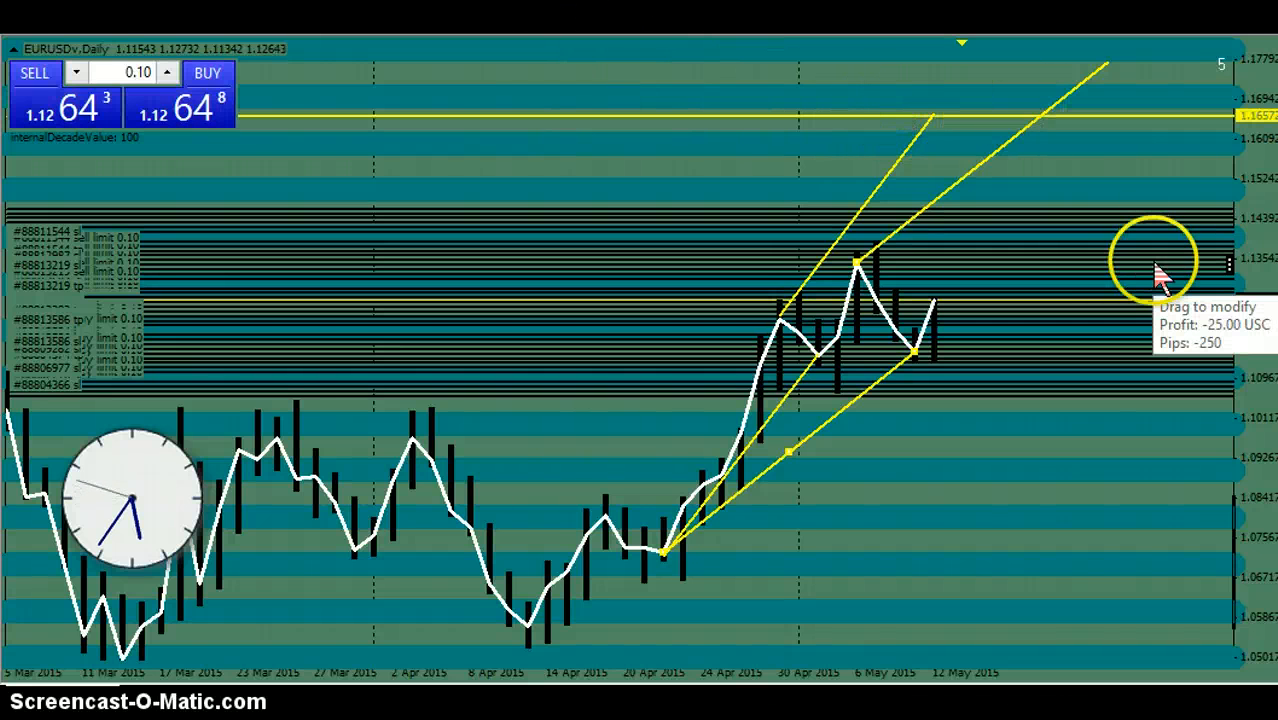
{"action": "mouse_move", "coordinate": [305, 120]}
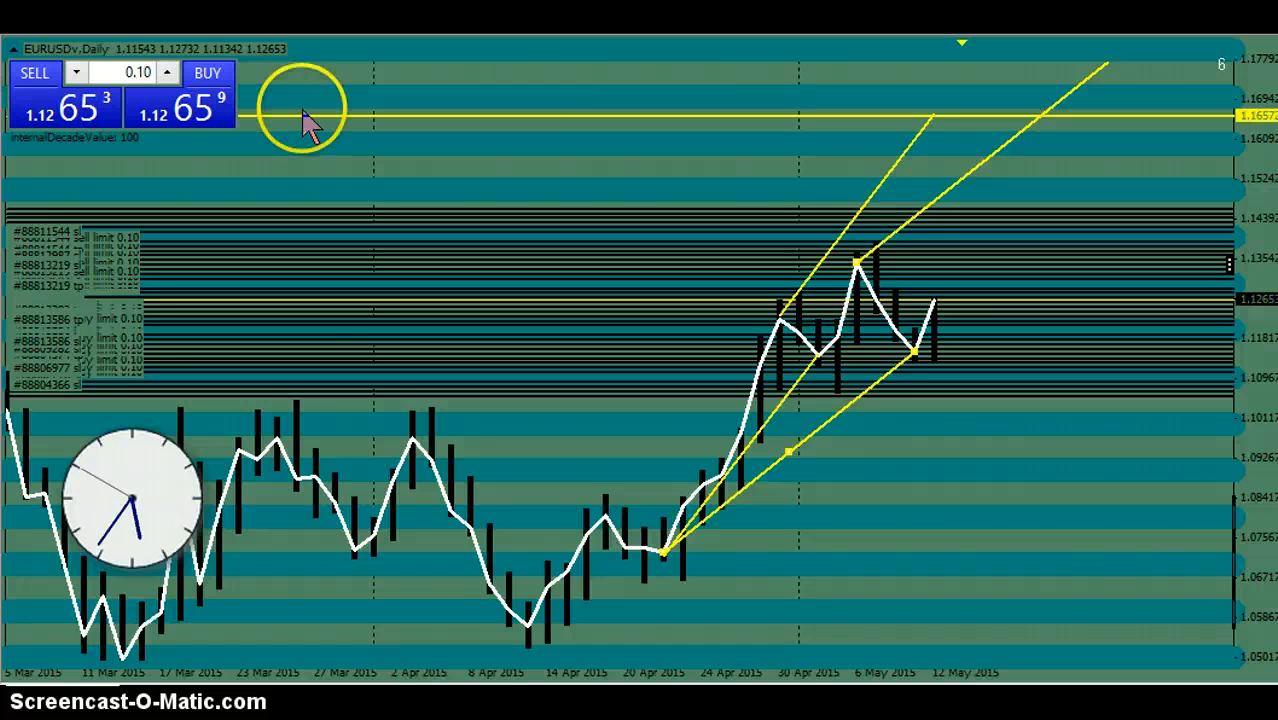
{"action": "mouse_move", "coordinate": [763, 100]}
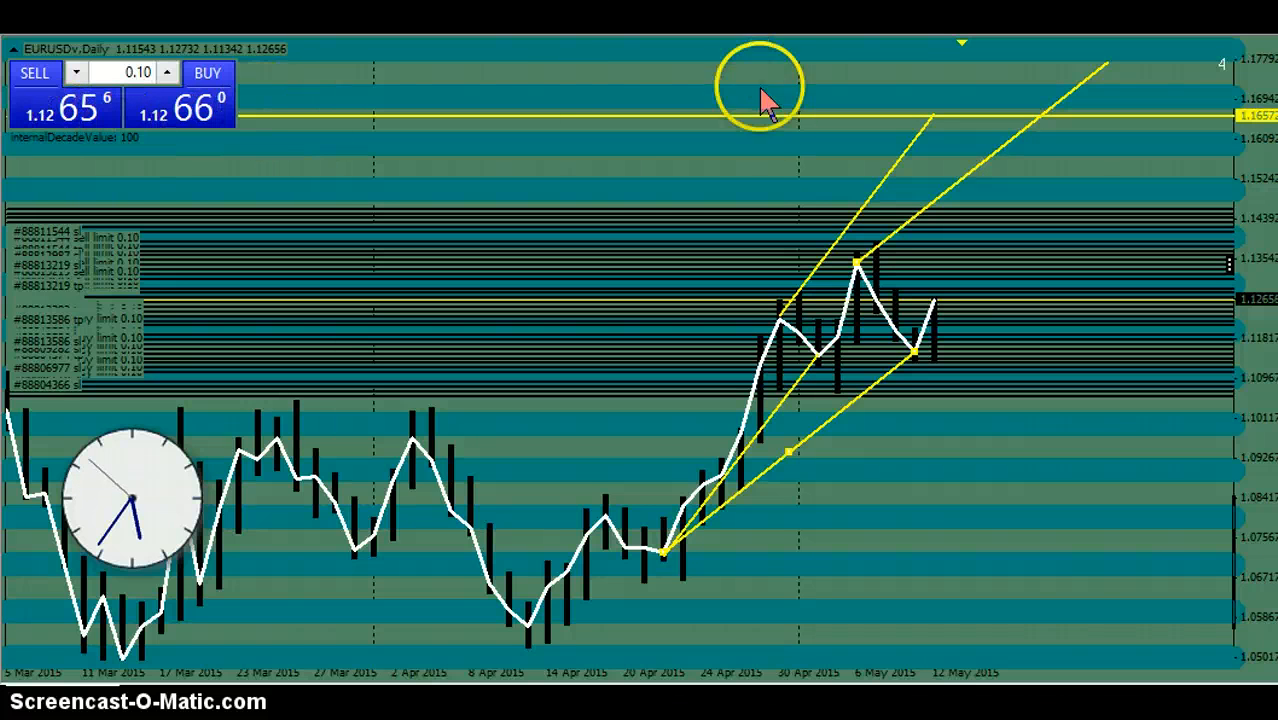
{"action": "mouse_move", "coordinate": [655, 125]}
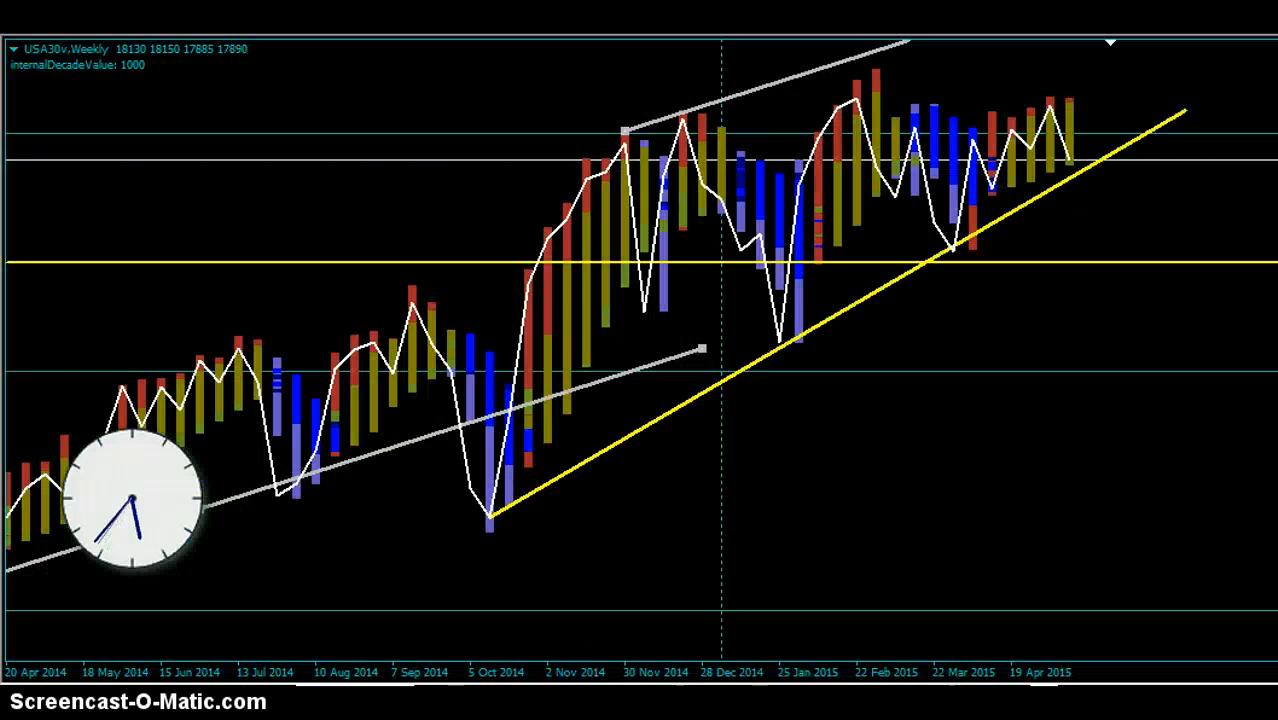
{"action": "mouse_move", "coordinate": [675, 60]}
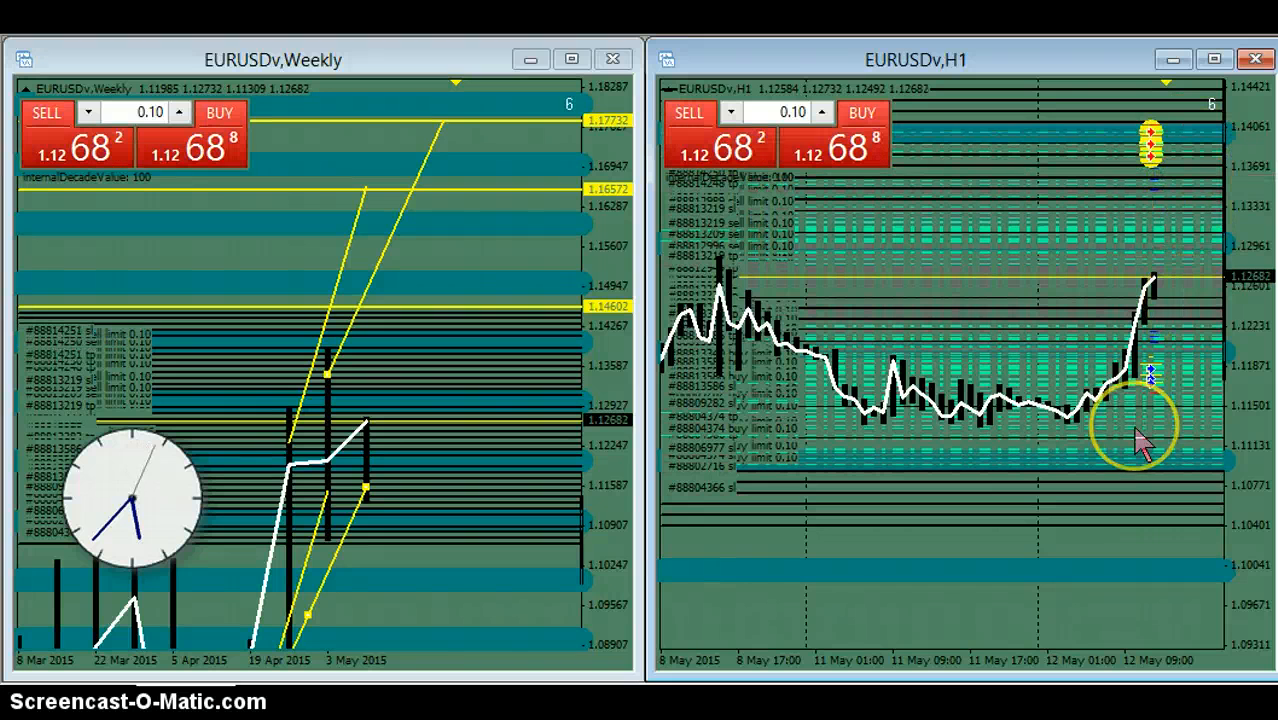
{"action": "mouse_move", "coordinate": [1143, 205]}
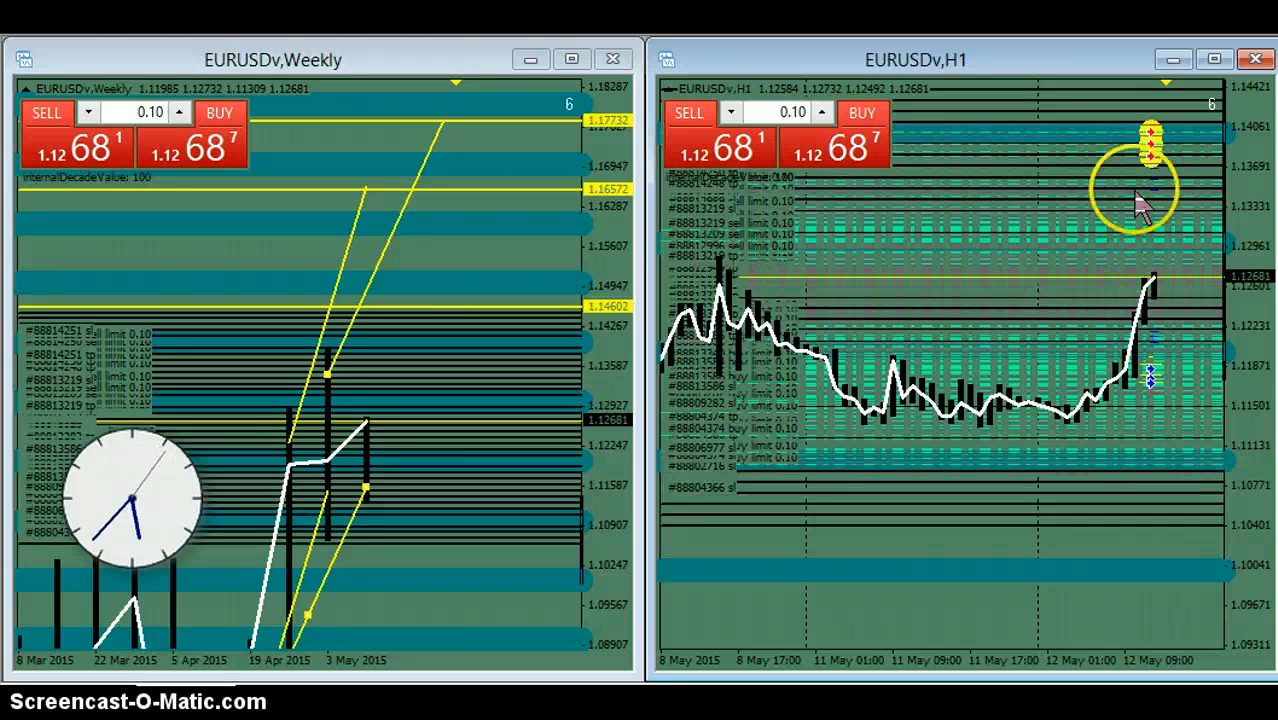
{"action": "mouse_move", "coordinate": [915, 225]}
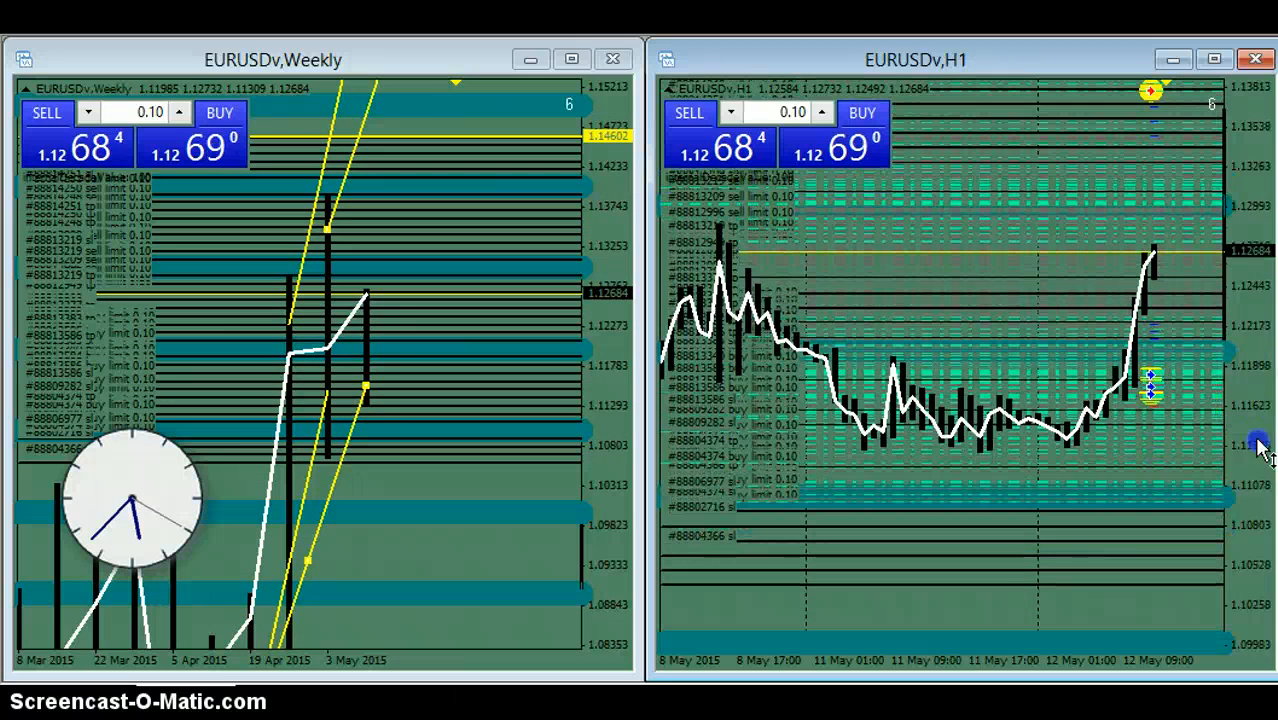
{"action": "mouse_move", "coordinate": [1010, 100]}
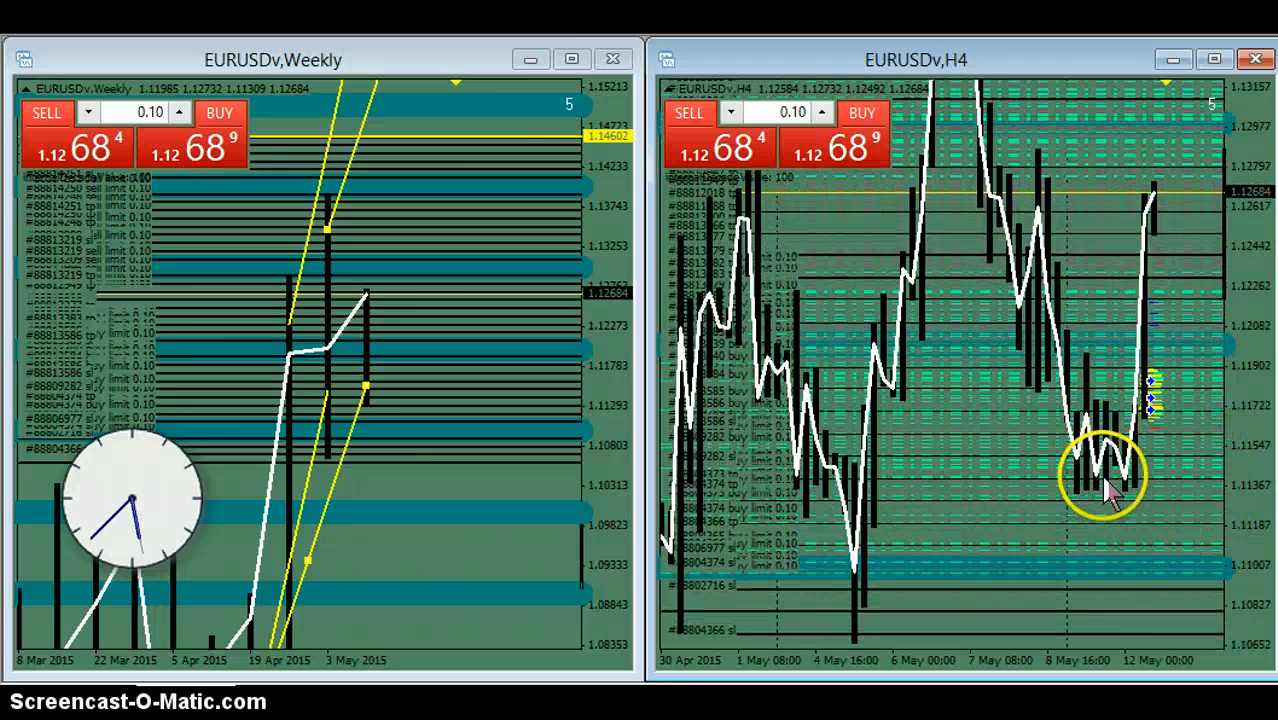
{"action": "mouse_move", "coordinate": [1115, 480]}
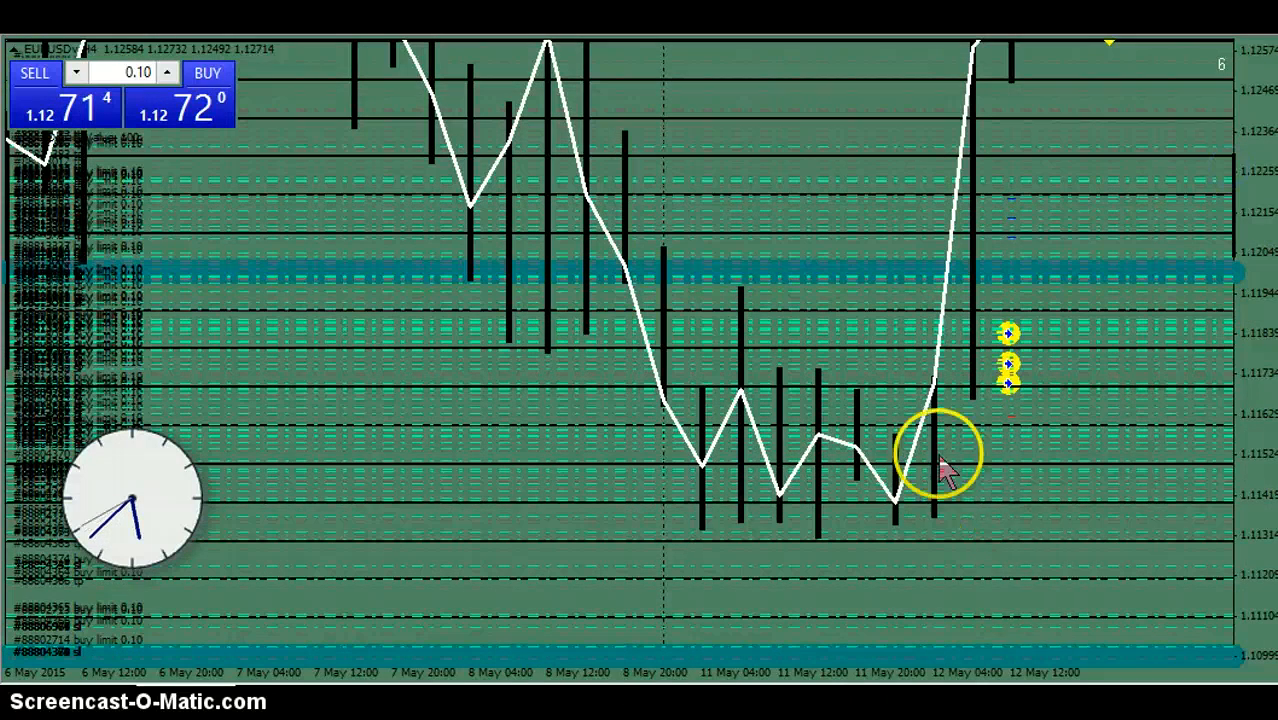
{"action": "mouse_move", "coordinate": [1025, 445]}
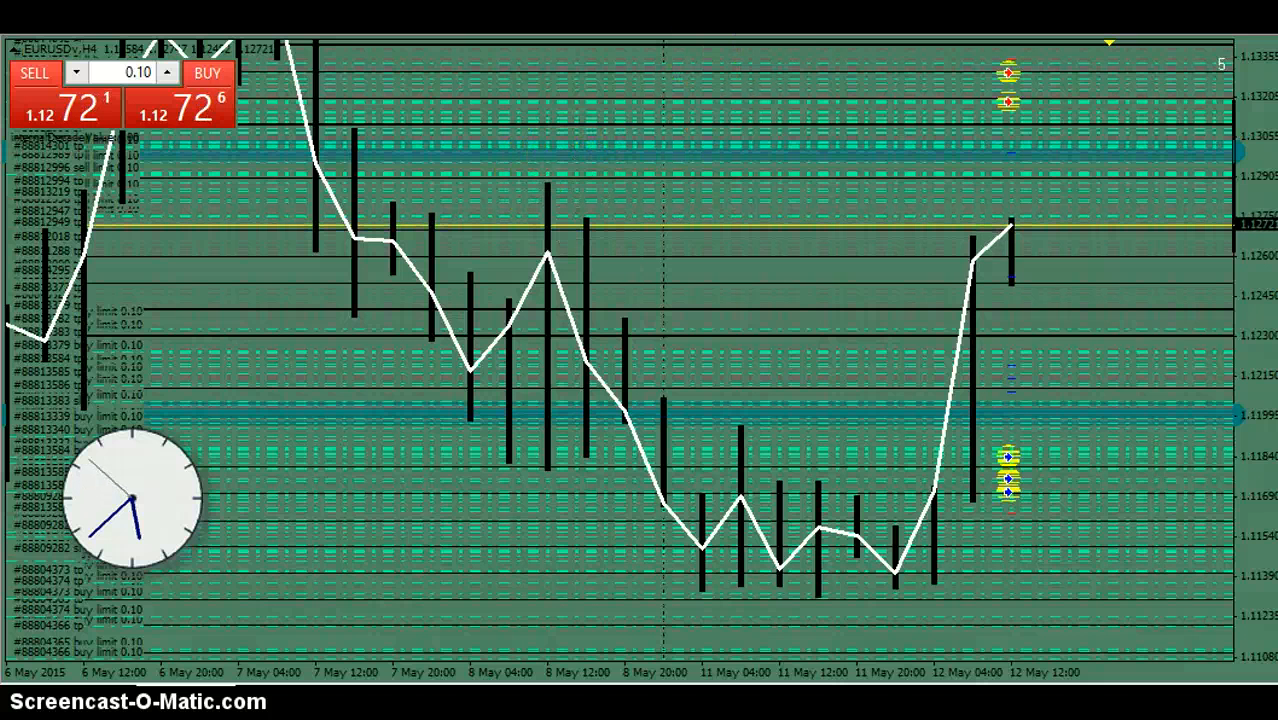
{"action": "mouse_move", "coordinate": [1075, 235]}
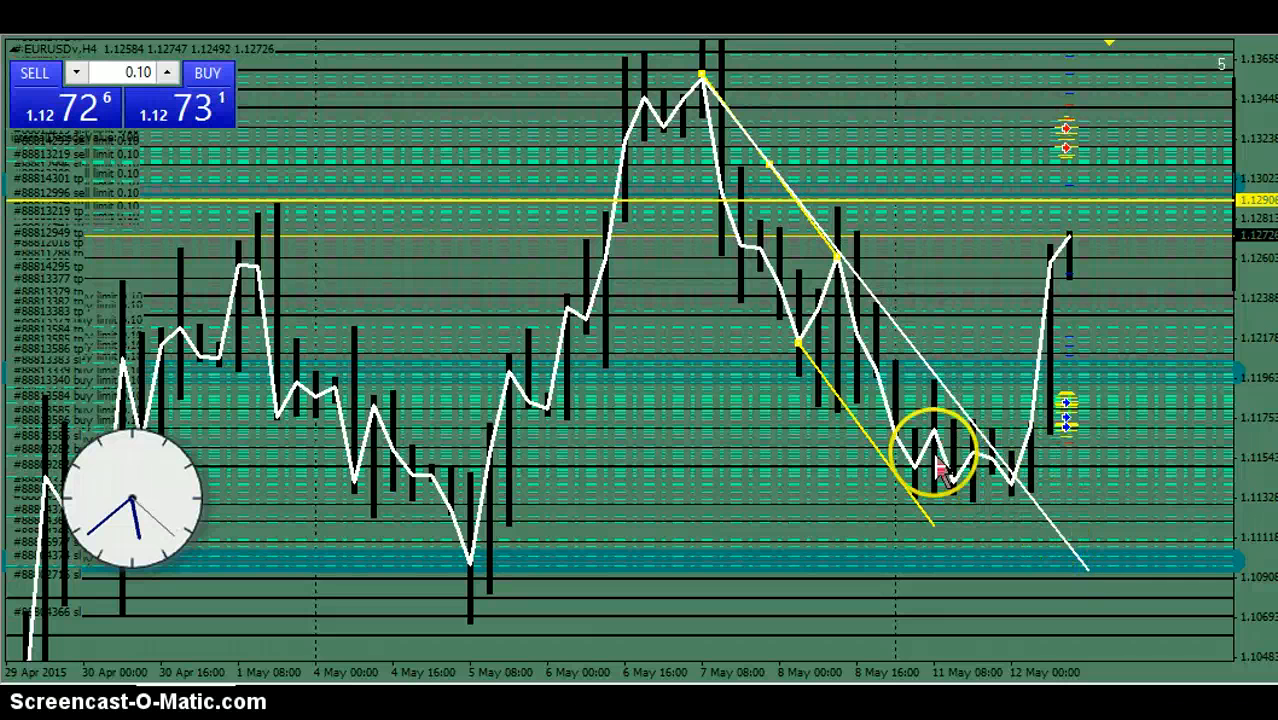
{"action": "mouse_move", "coordinate": [1160, 235]}
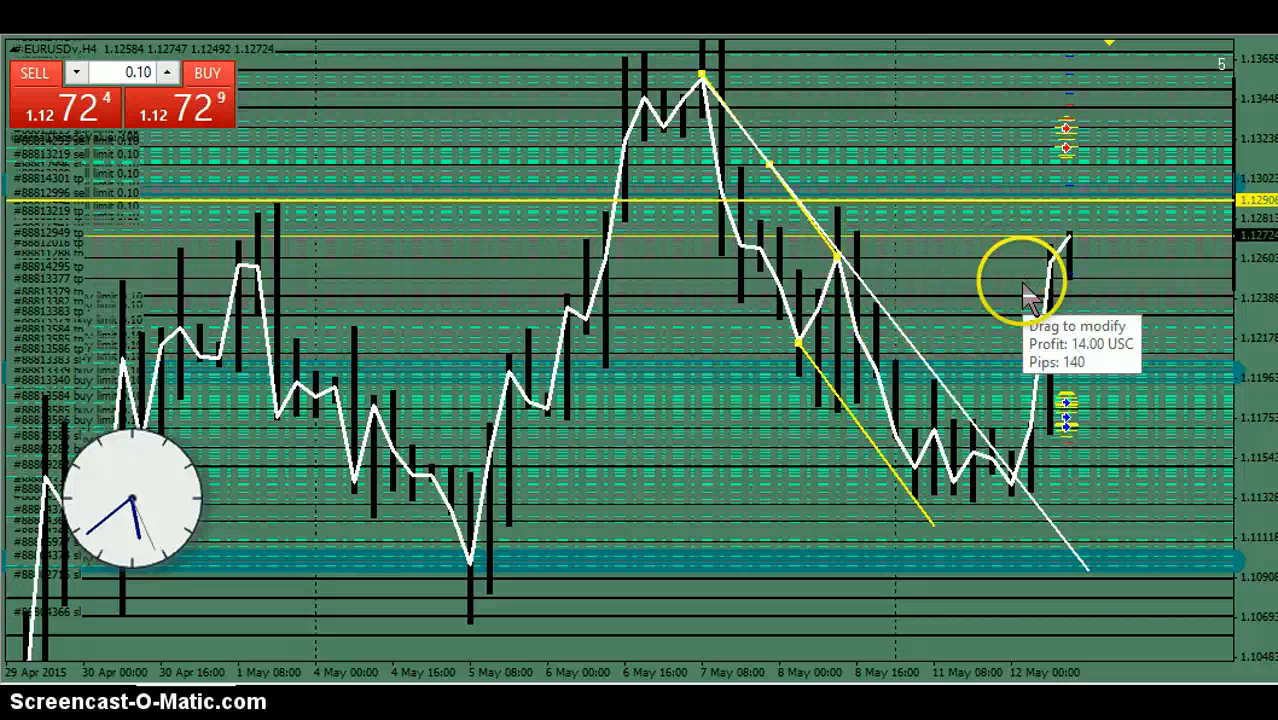
{"action": "mouse_move", "coordinate": [450, 160]}
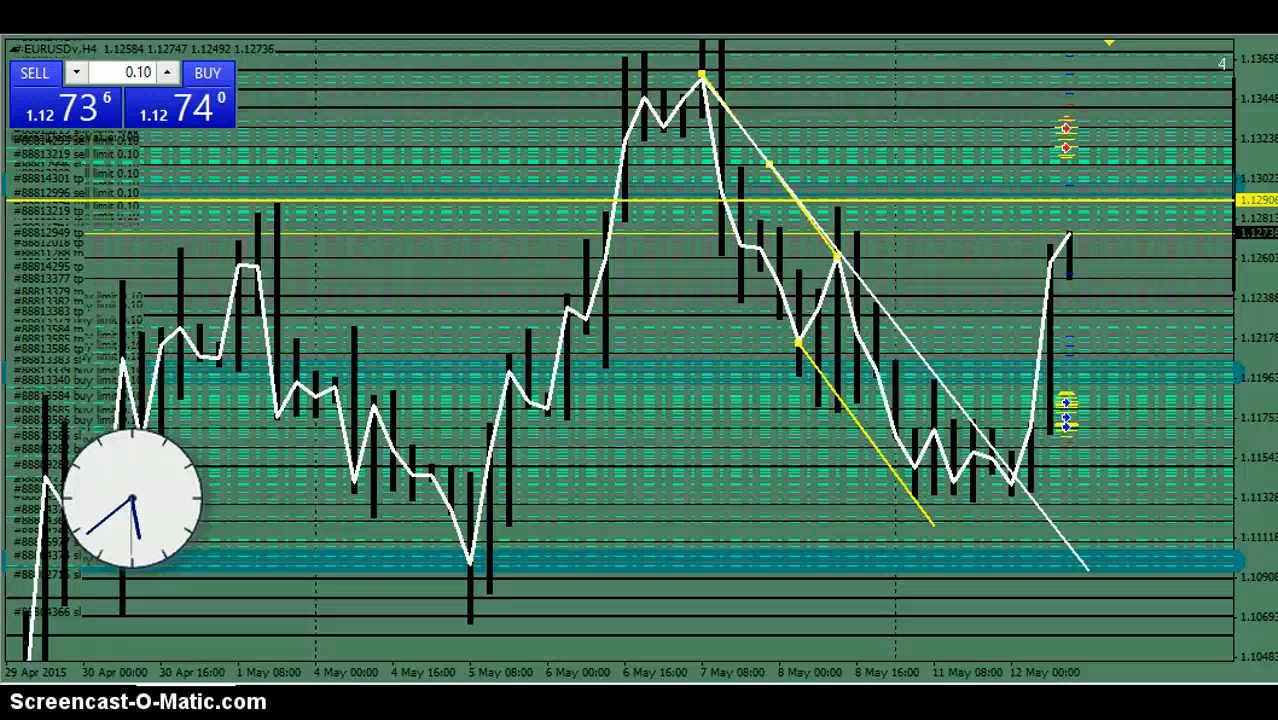
{"action": "mouse_move", "coordinate": [852, 248]}
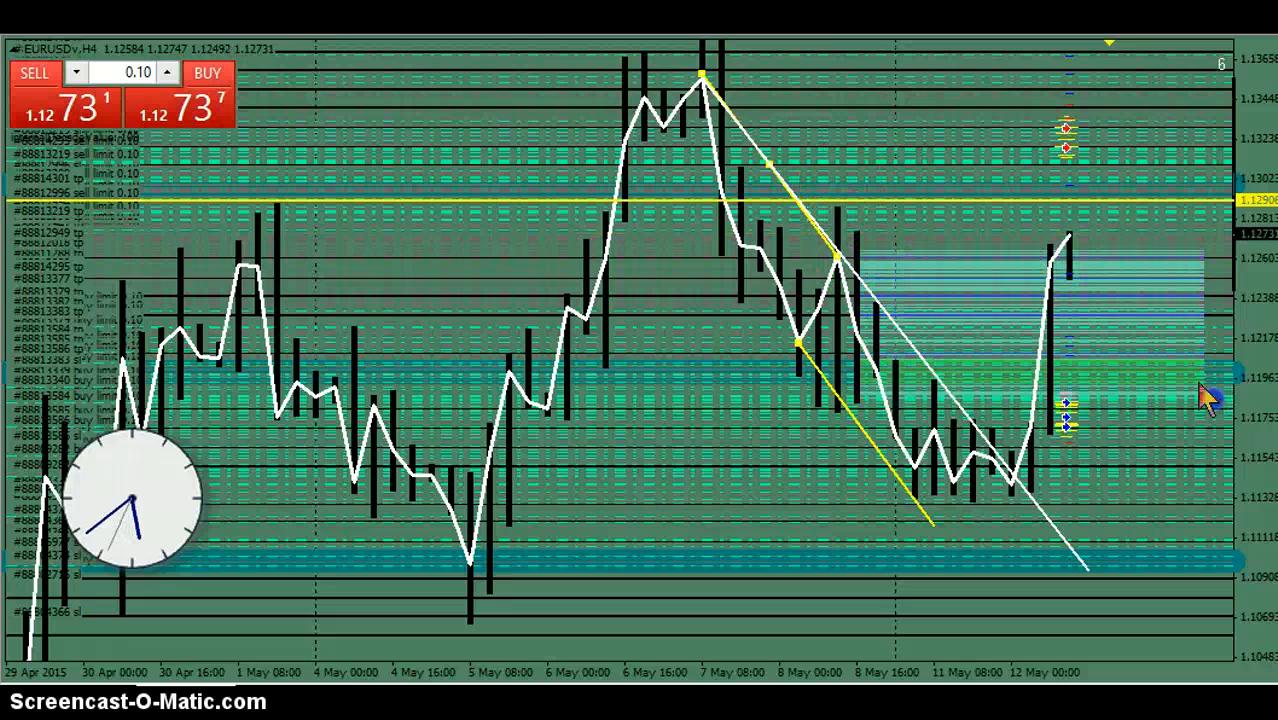
{"action": "mouse_move", "coordinate": [1010, 345]}
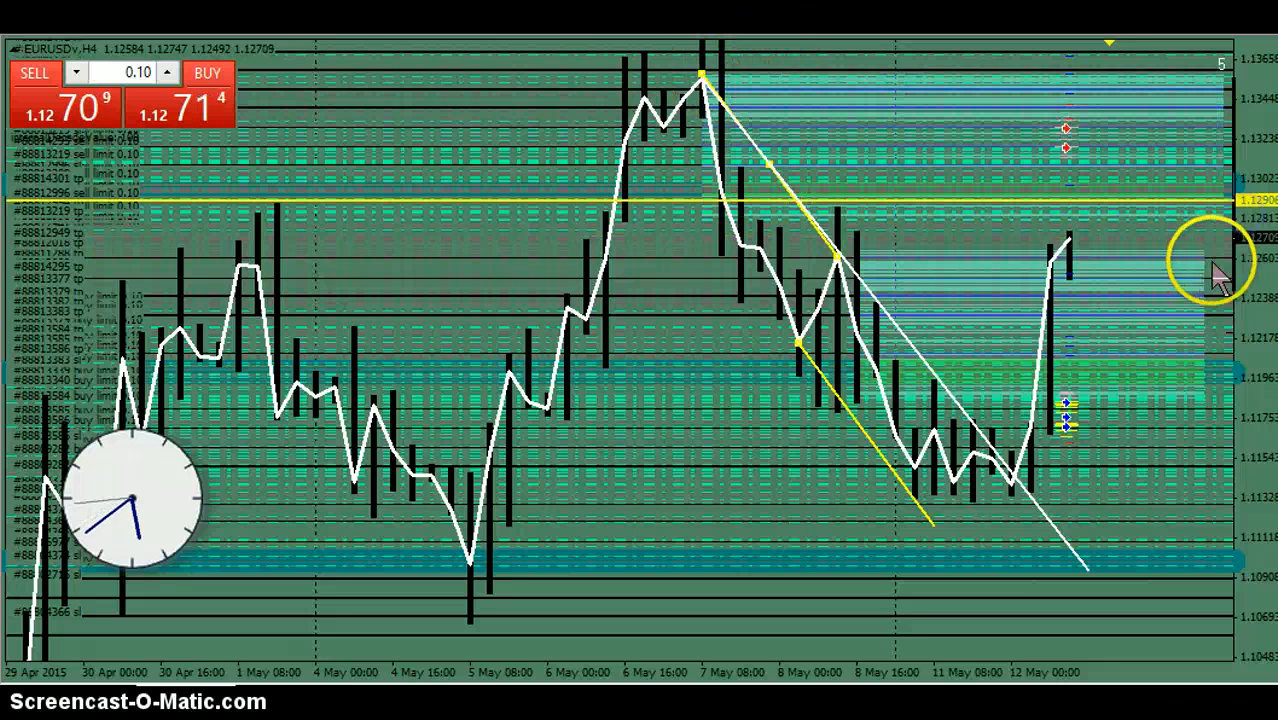
{"action": "mouse_move", "coordinate": [1075, 435]}
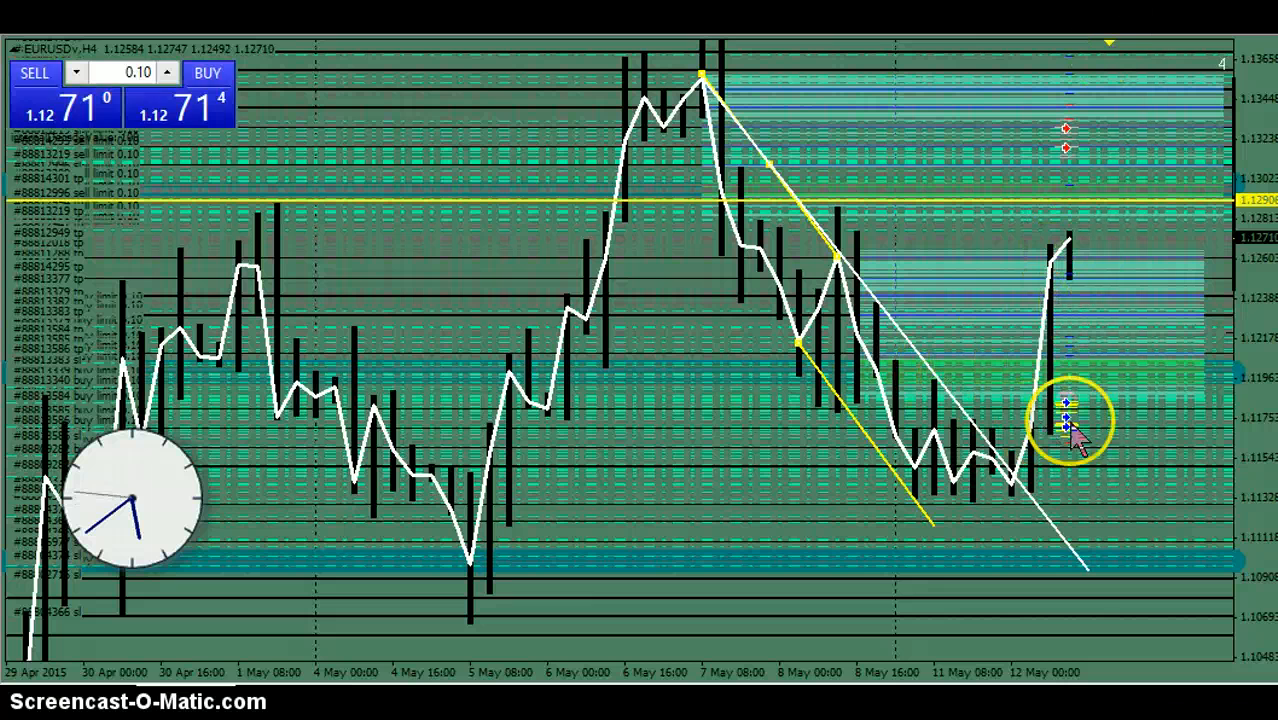
{"action": "mouse_move", "coordinate": [1205, 325]}
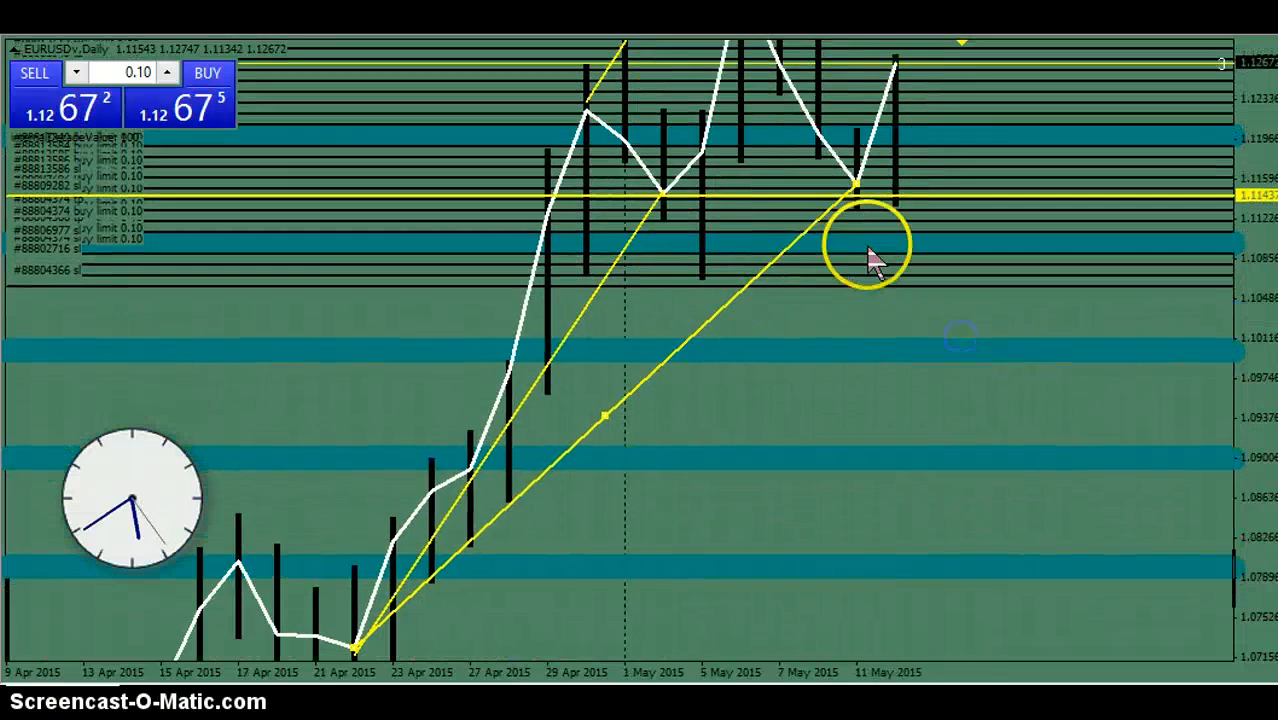
{"action": "mouse_move", "coordinate": [735, 195]}
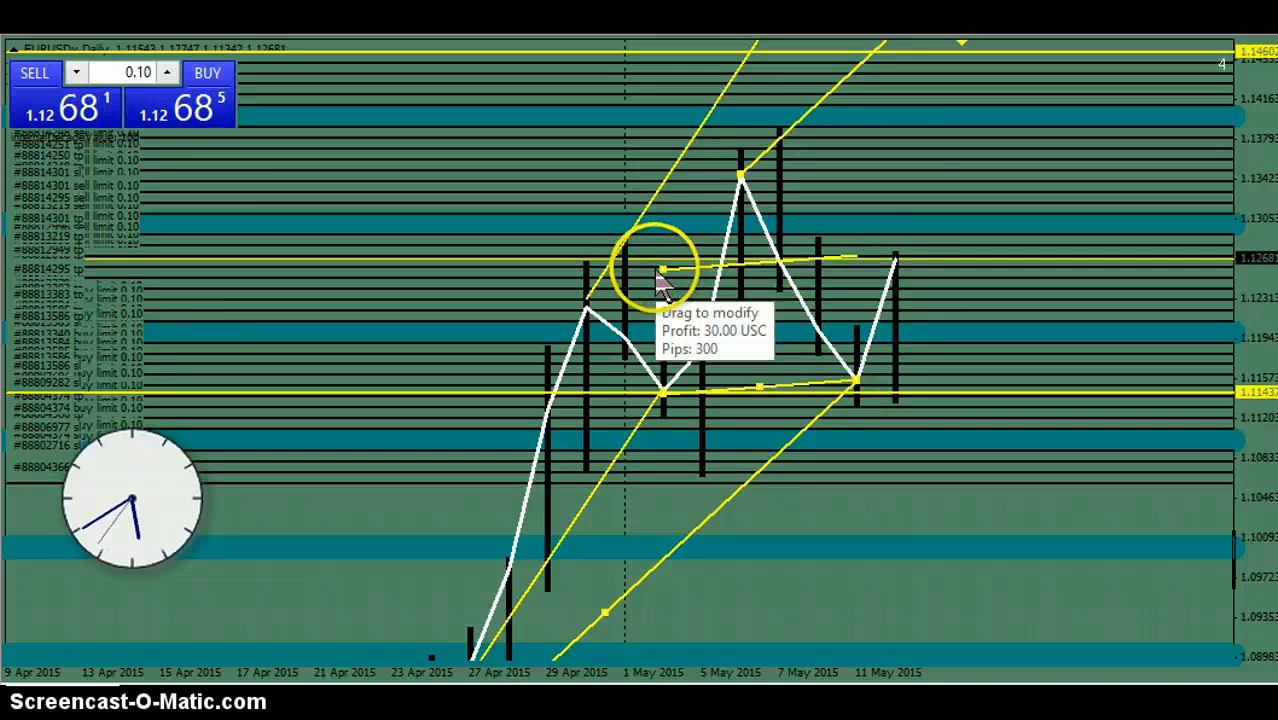
{"action": "mouse_move", "coordinate": [1060, 165]}
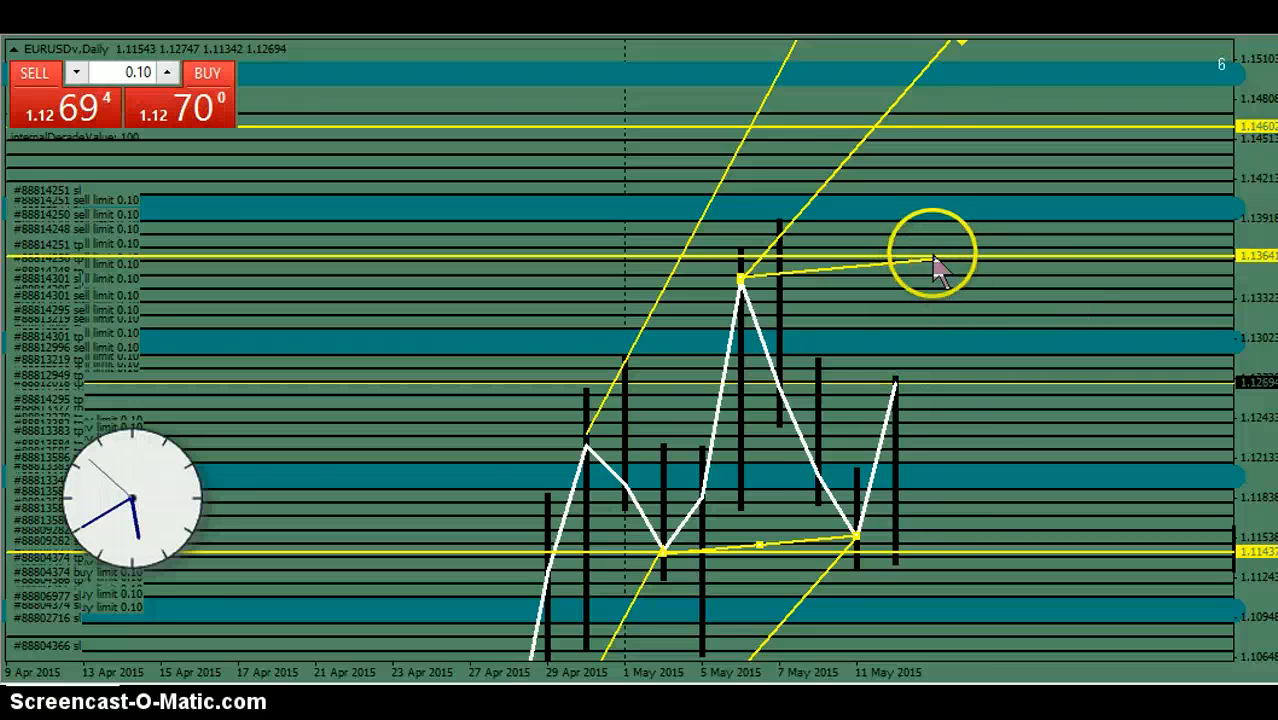
{"action": "mouse_move", "coordinate": [740, 570]}
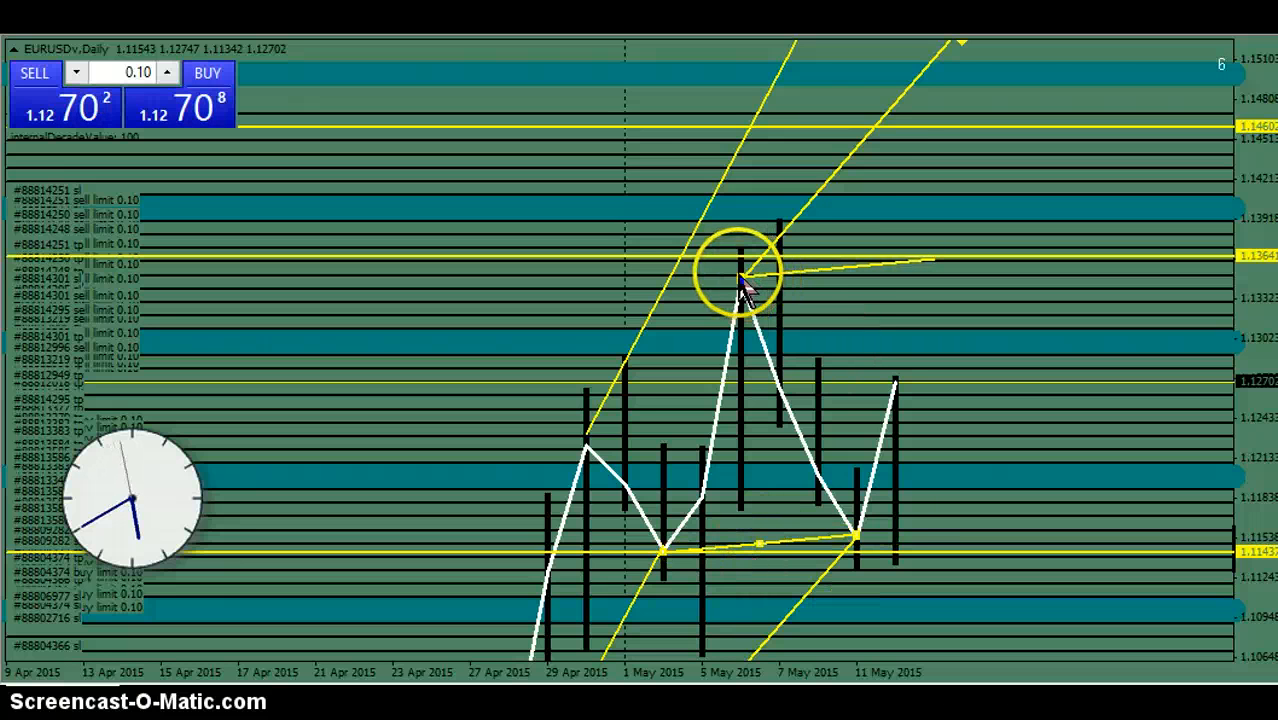
{"action": "mouse_move", "coordinate": [745, 285]}
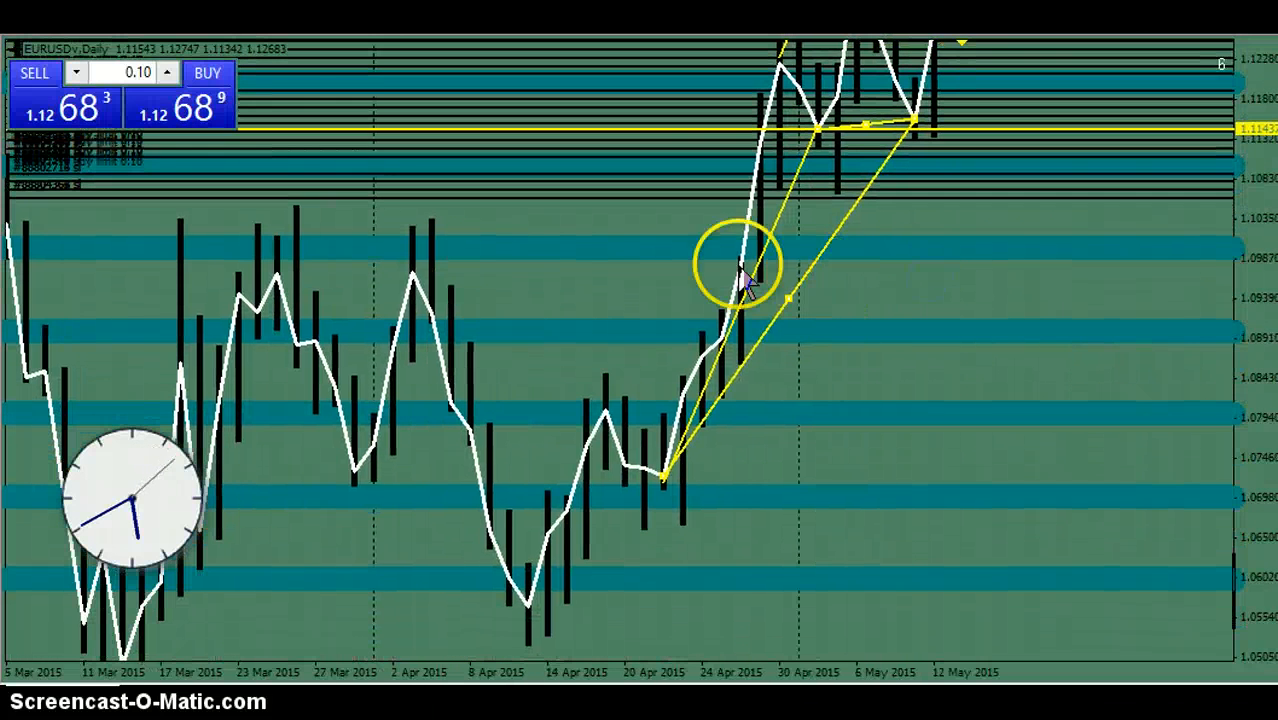
{"action": "mouse_move", "coordinate": [715, 55]}
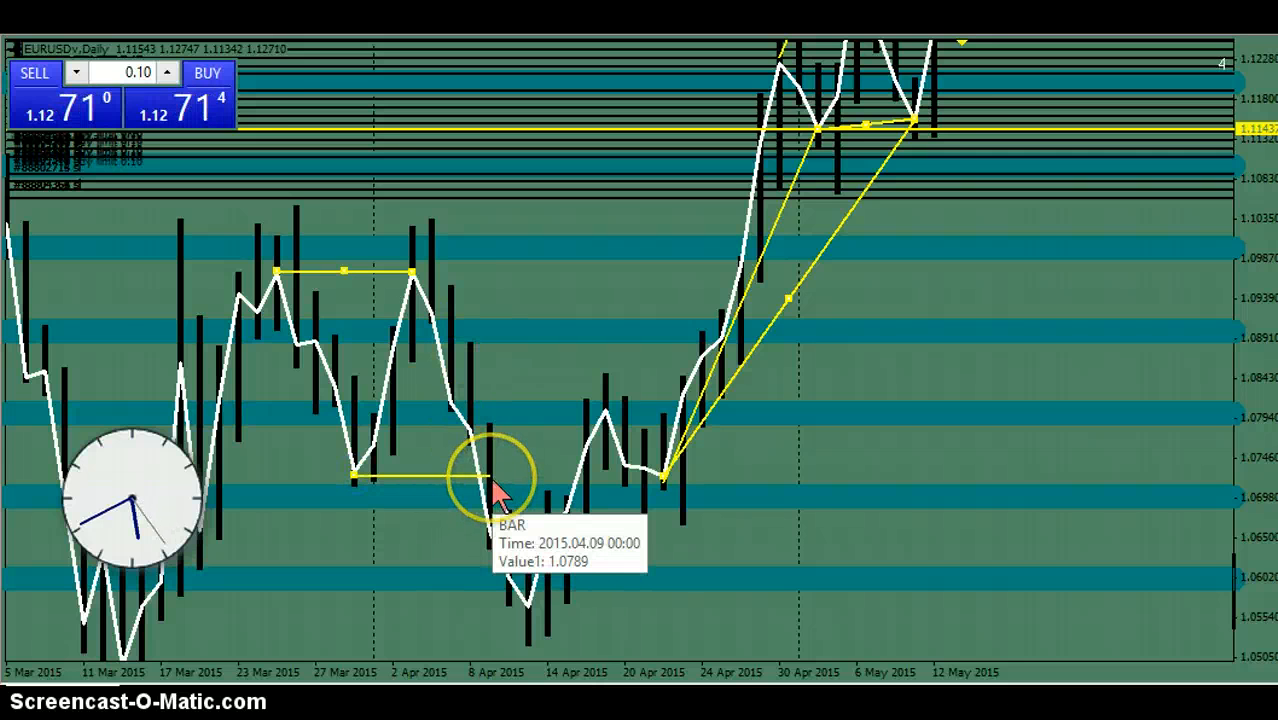
{"action": "mouse_move", "coordinate": [510, 595]}
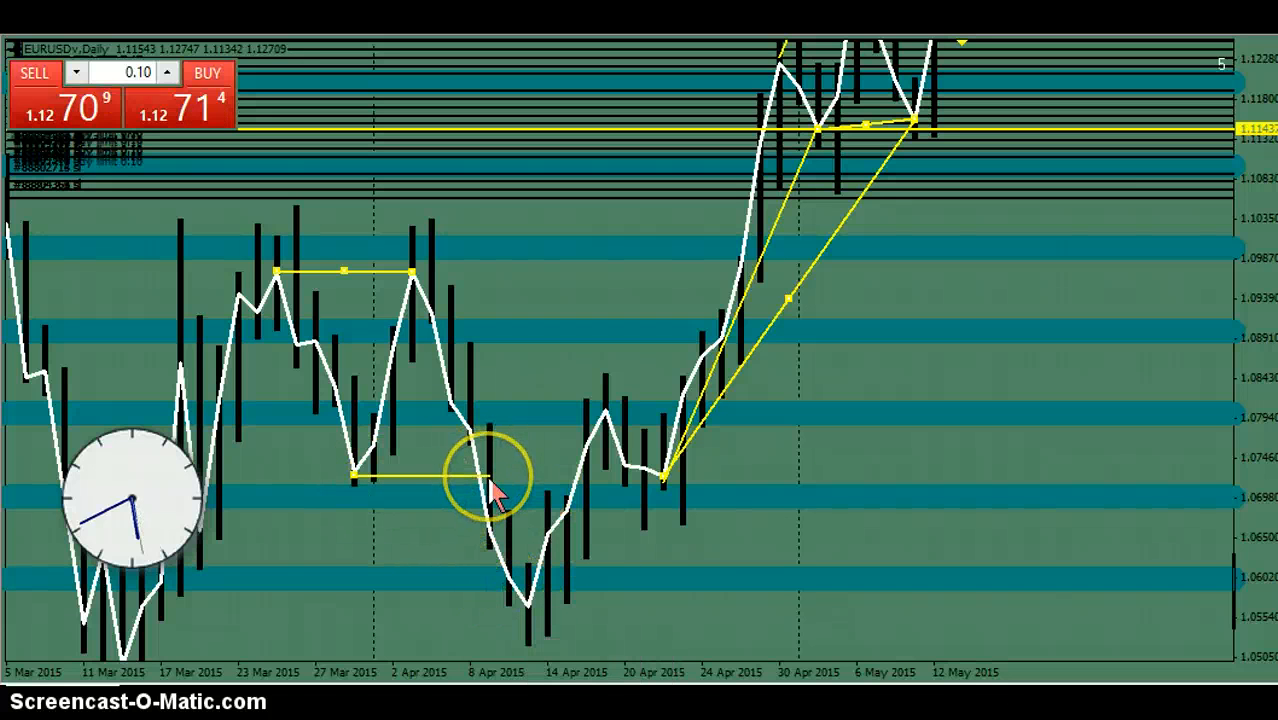
{"action": "mouse_move", "coordinate": [380, 500]}
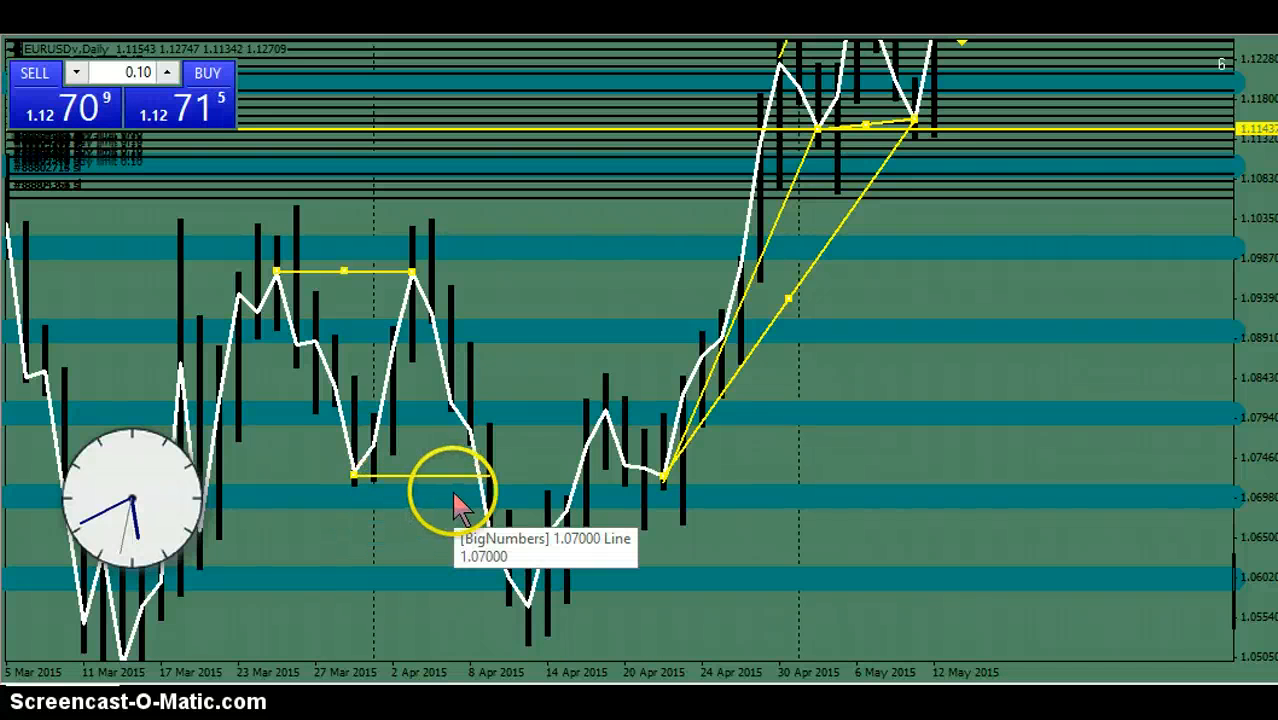
{"action": "mouse_move", "coordinate": [345, 290]}
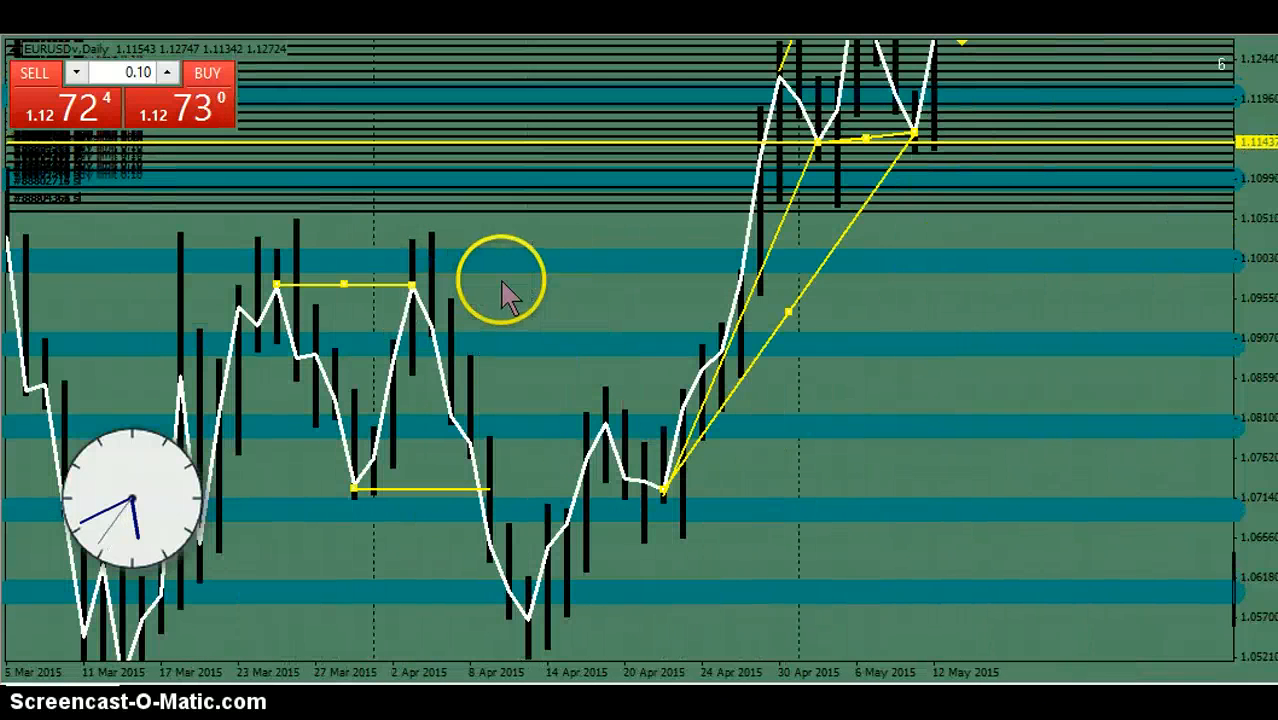
{"action": "mouse_move", "coordinate": [348, 290]}
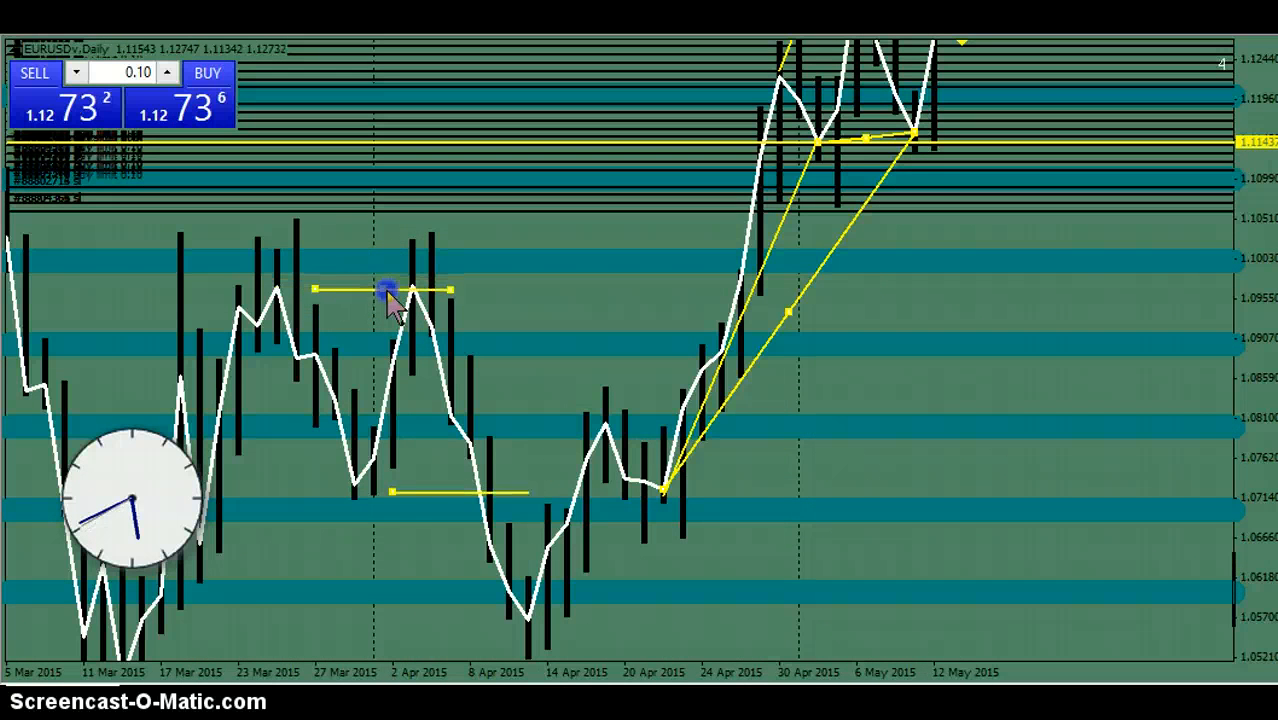
Drag the equidistant channel over April, aligning its upper edge with the mid-April high
{"action": "left_click_drag", "start_coordinate": [387, 290], "coordinate": [565, 438]}
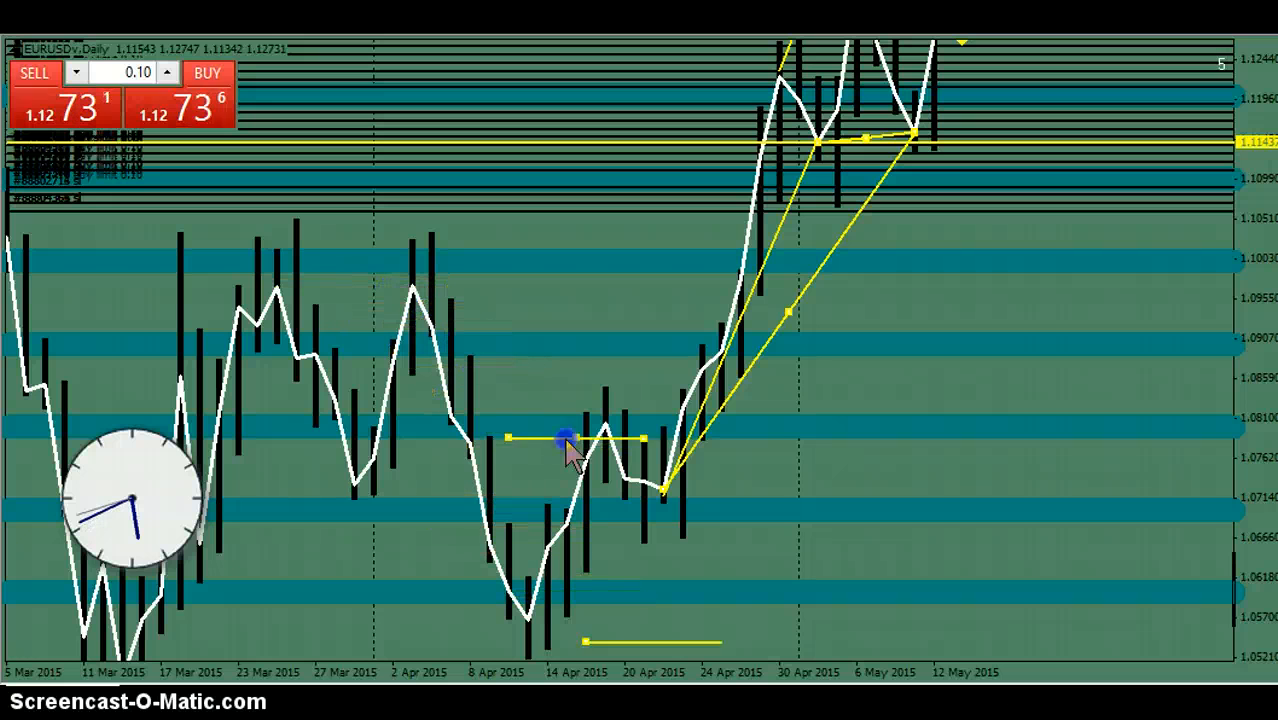
{"action": "left_click_drag", "start_coordinate": [565, 437], "coordinate": [597, 341]}
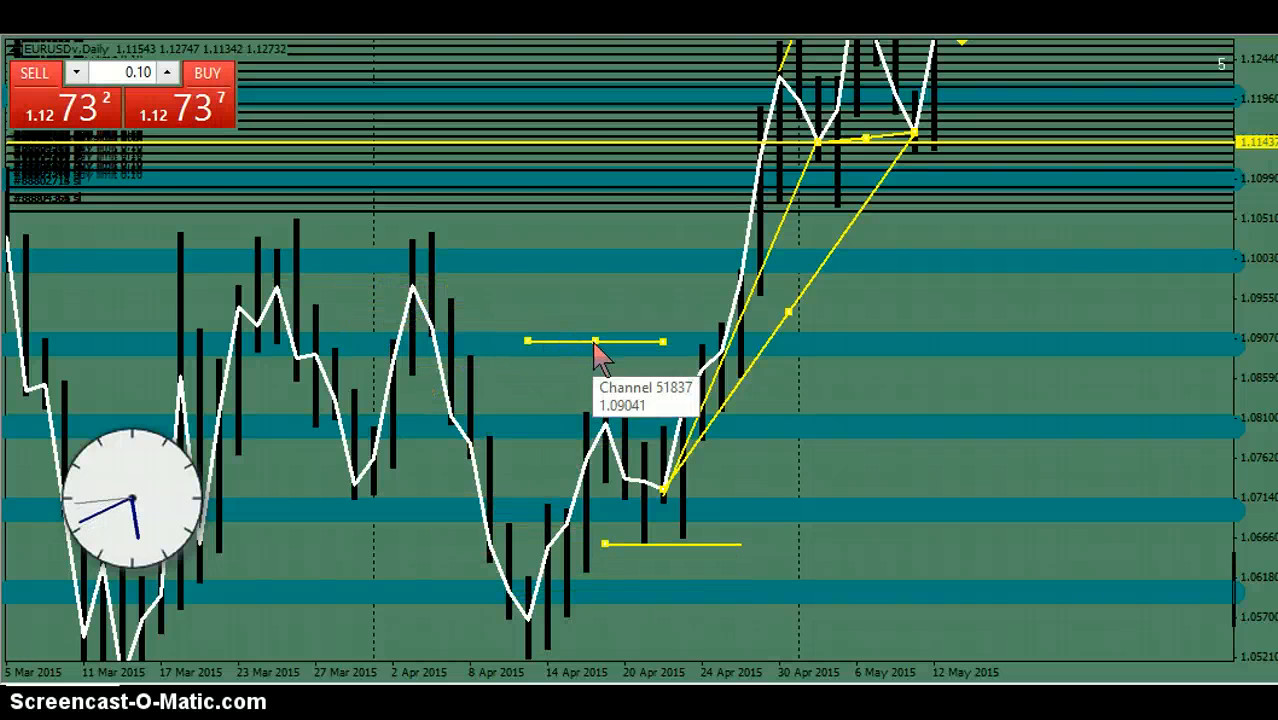
{"action": "mouse_move", "coordinate": [620, 420]}
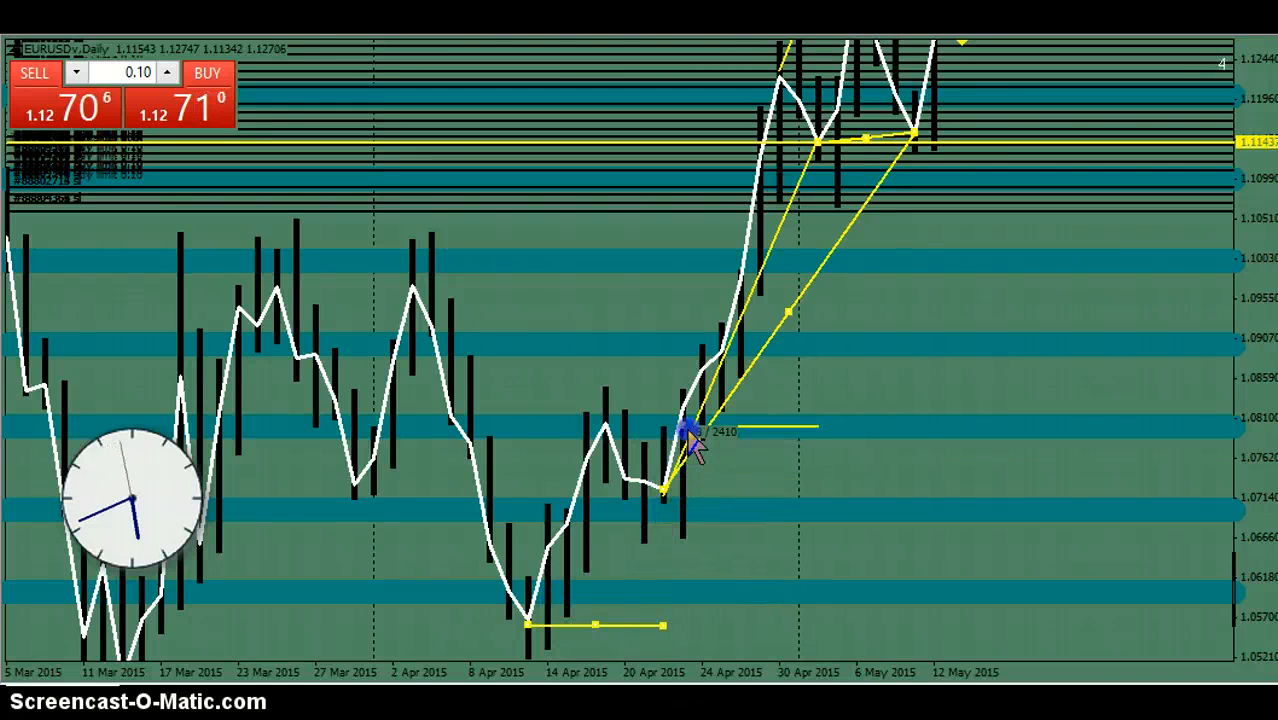
{"action": "left_click_drag", "start_coordinate": [690, 425], "coordinate": [615, 422]}
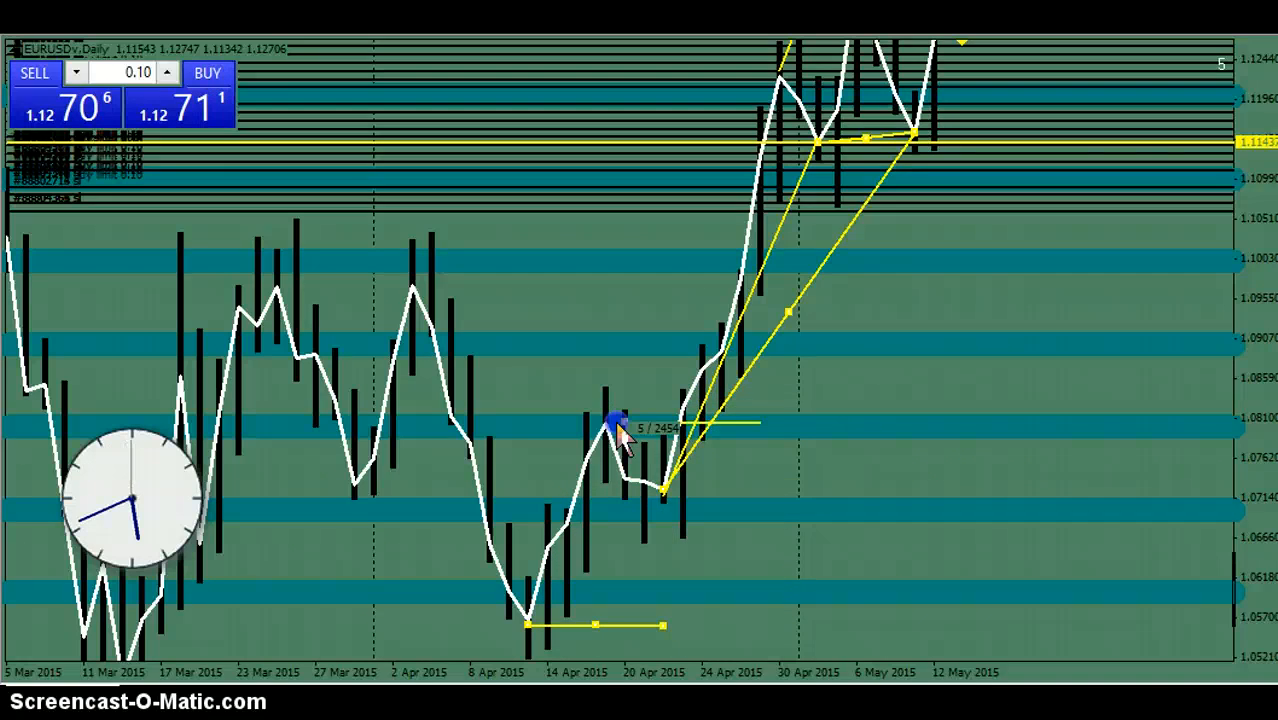
{"action": "mouse_move", "coordinate": [1220, 415]}
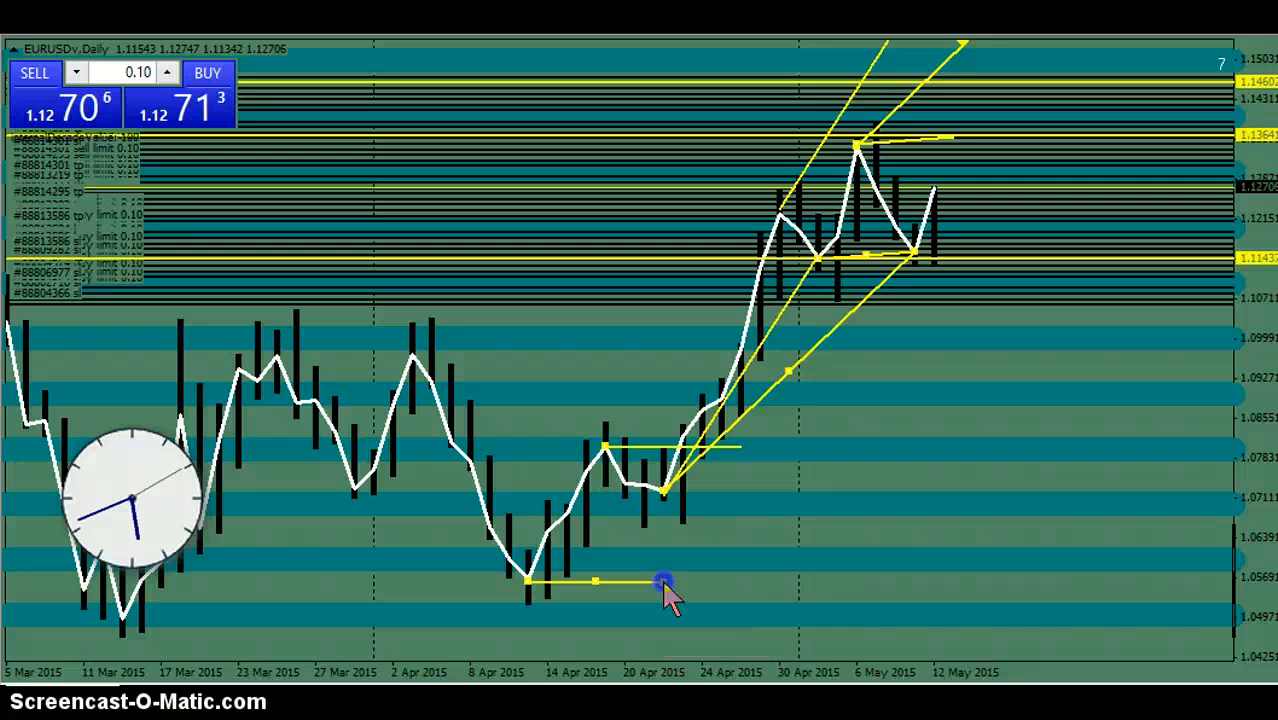
Tilt the channel to rise along the April lows and start a new line
{"action": "left_click_drag", "start_coordinate": [665, 580], "coordinate": [665, 497]}
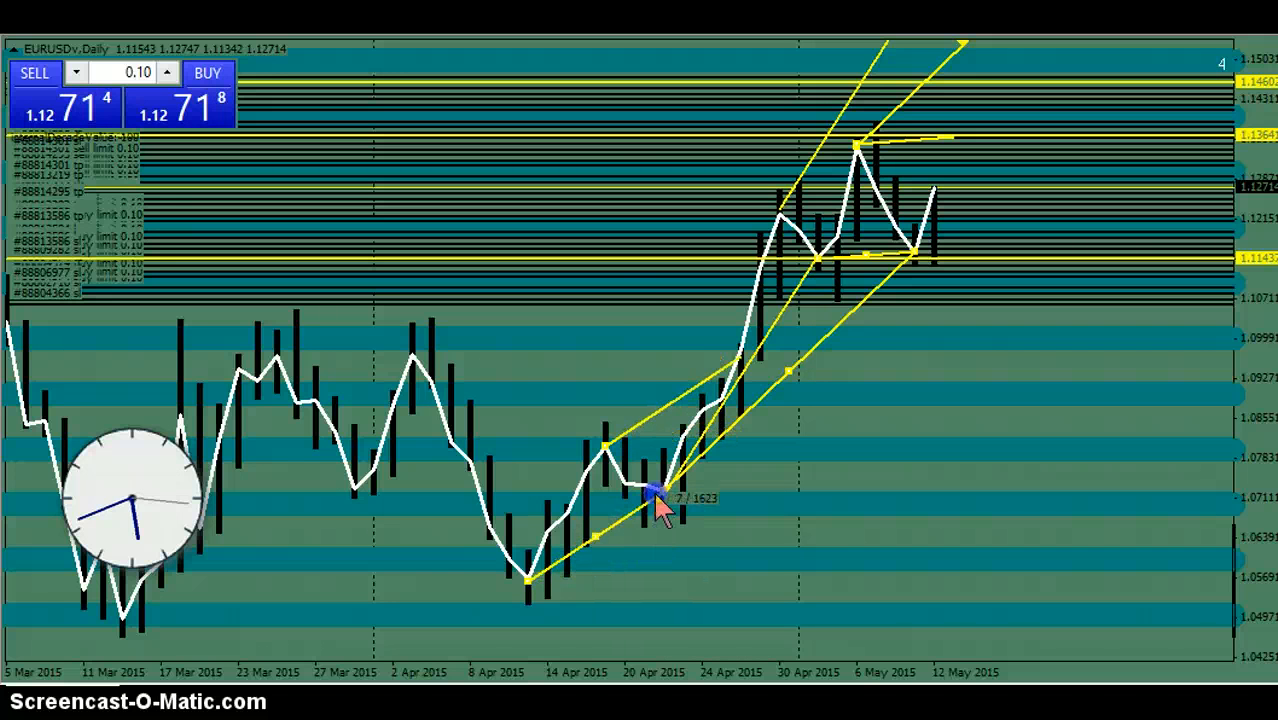
{"action": "mouse_move", "coordinate": [1100, 515]}
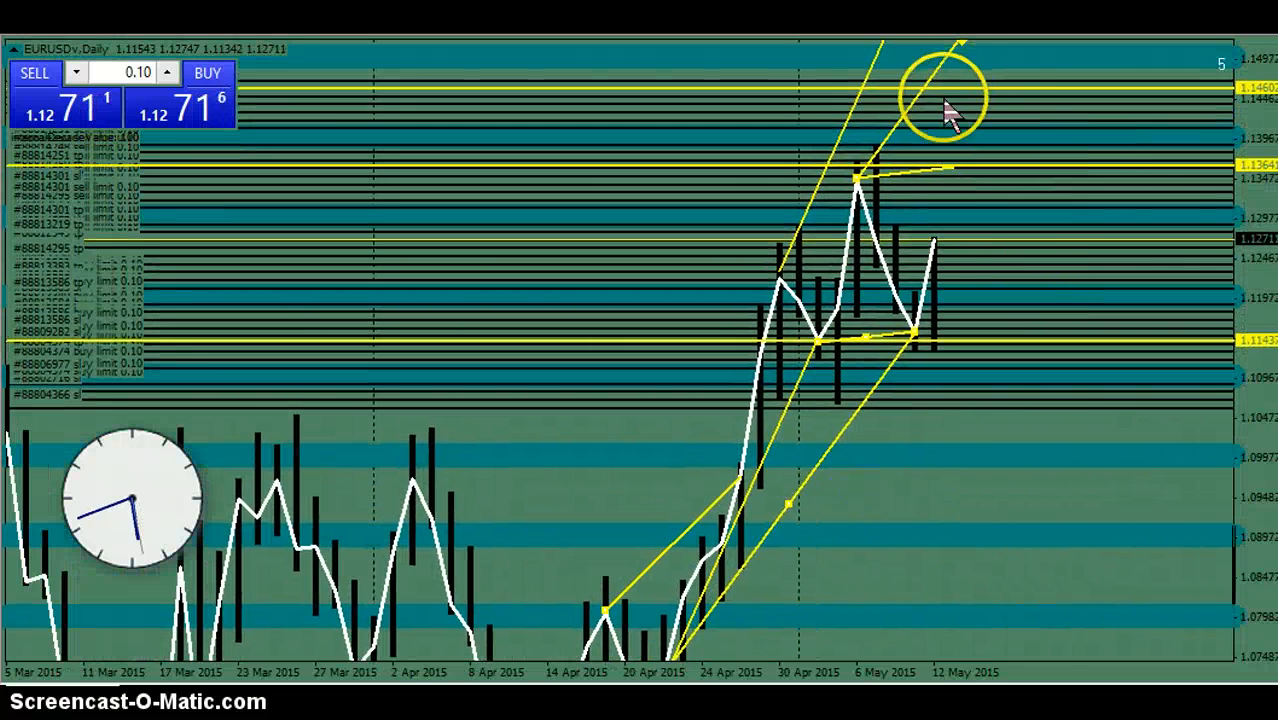
{"action": "mouse_move", "coordinate": [1240, 475]}
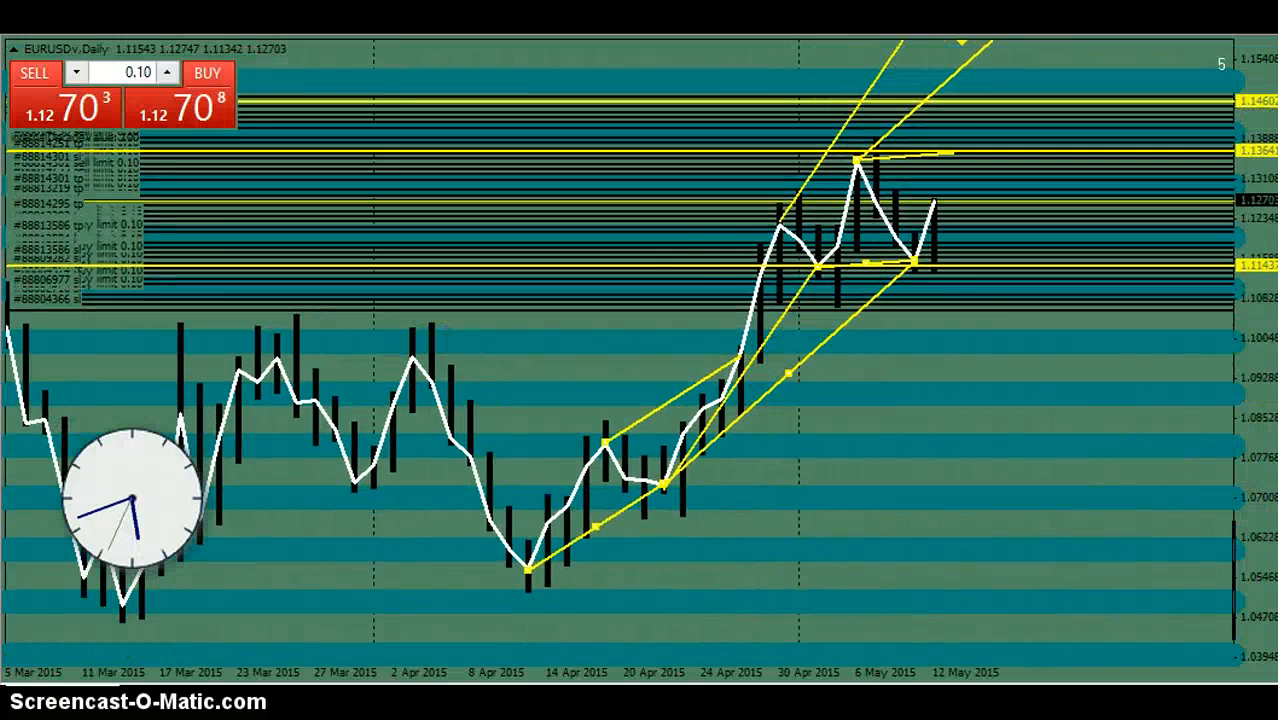
{"action": "left_click", "coordinate": [535, 570]}
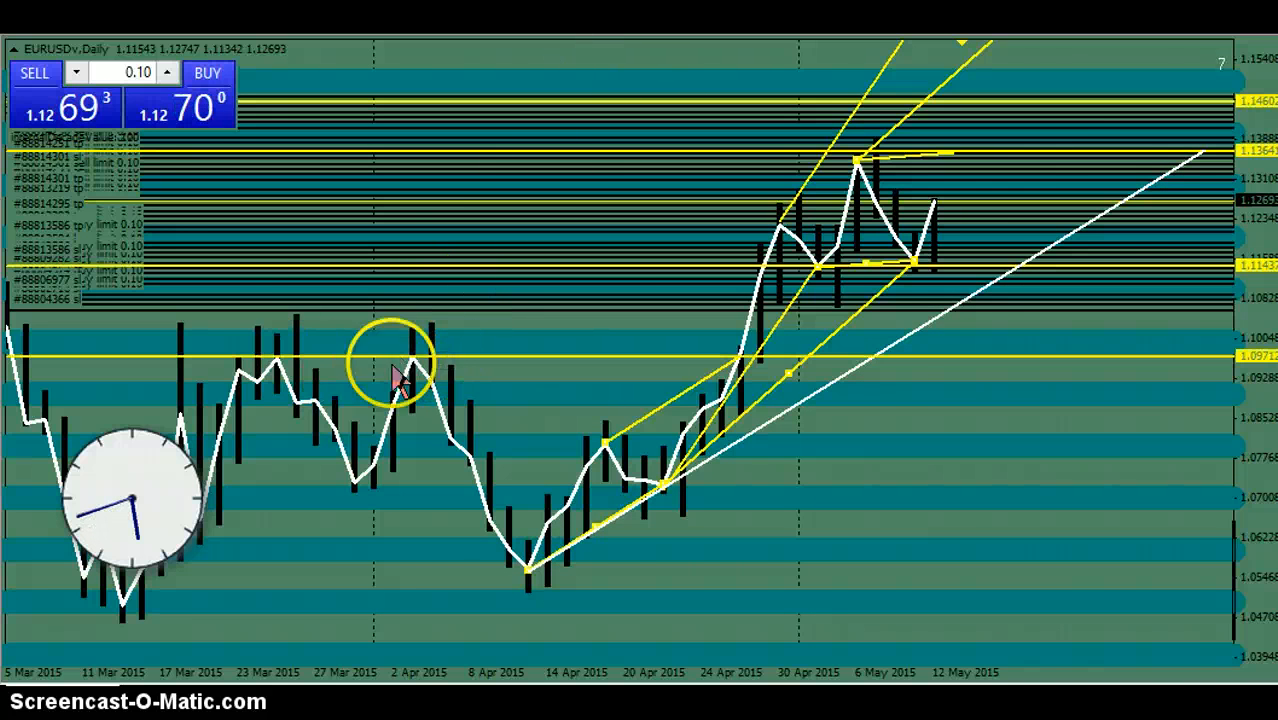
{"action": "mouse_move", "coordinate": [1225, 205]}
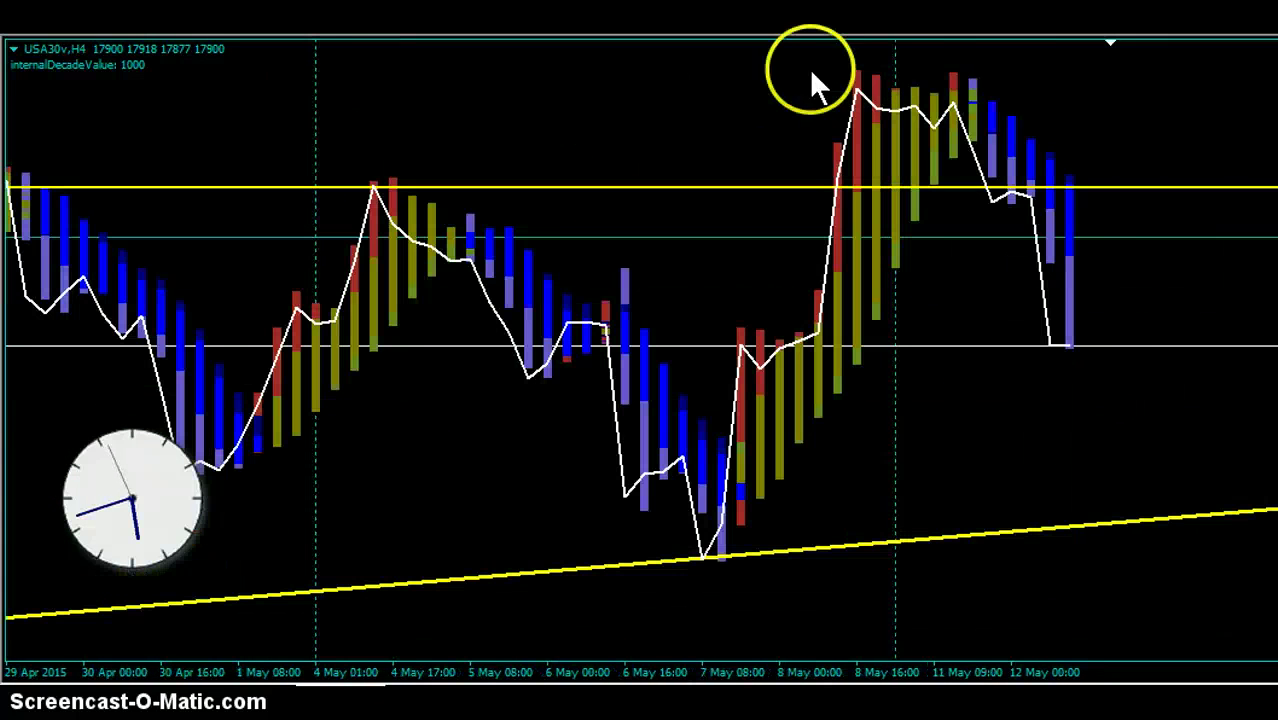
{"action": "mouse_move", "coordinate": [1105, 210]}
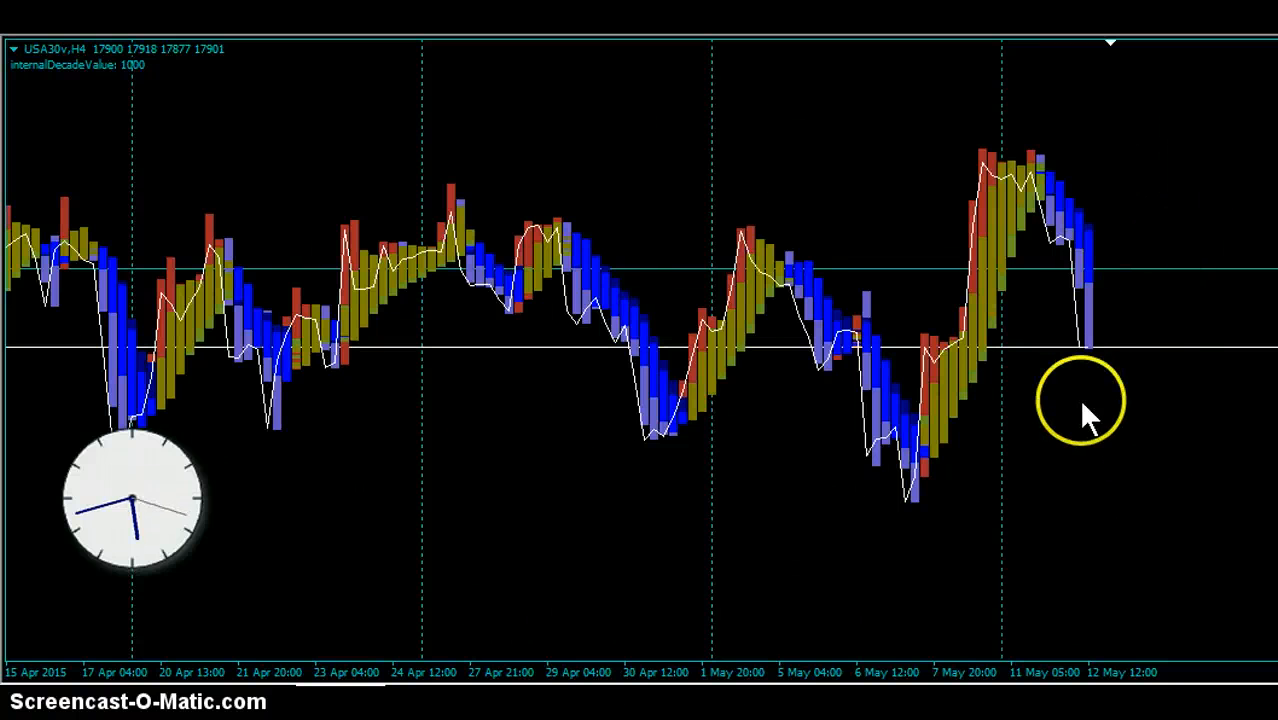
{"action": "mouse_move", "coordinate": [1087, 415]}
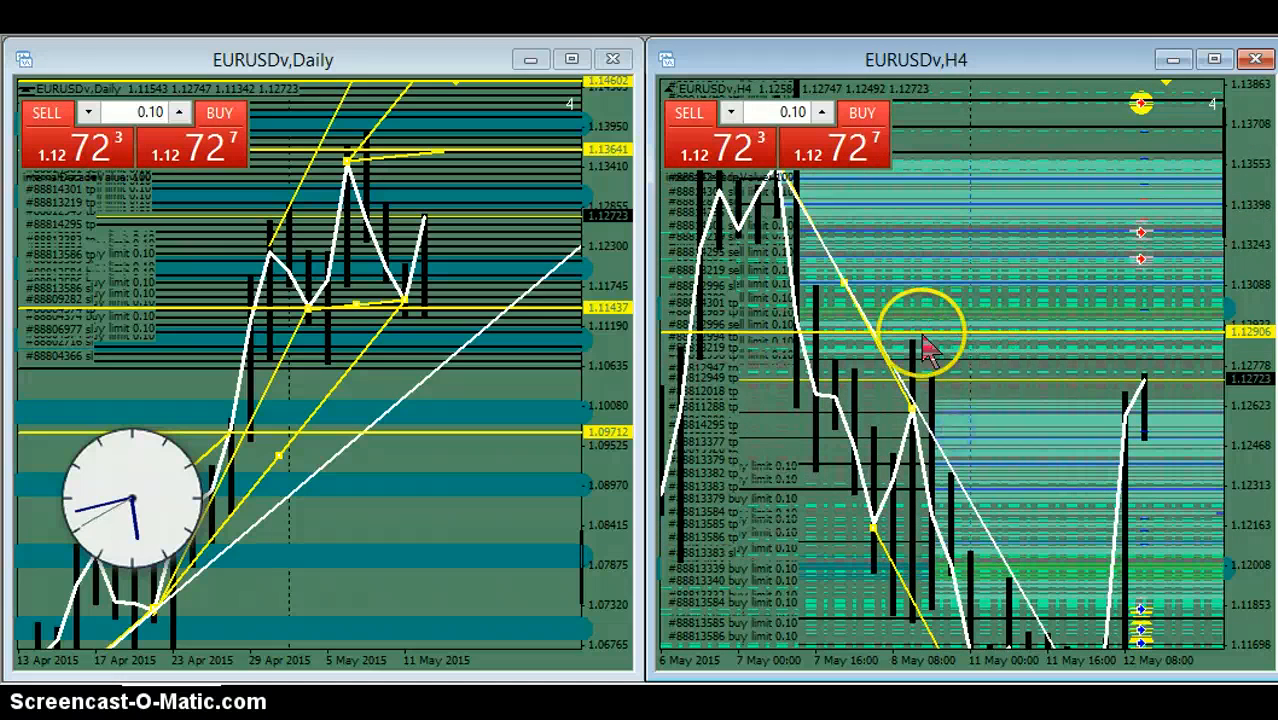
{"action": "mouse_move", "coordinate": [950, 375]}
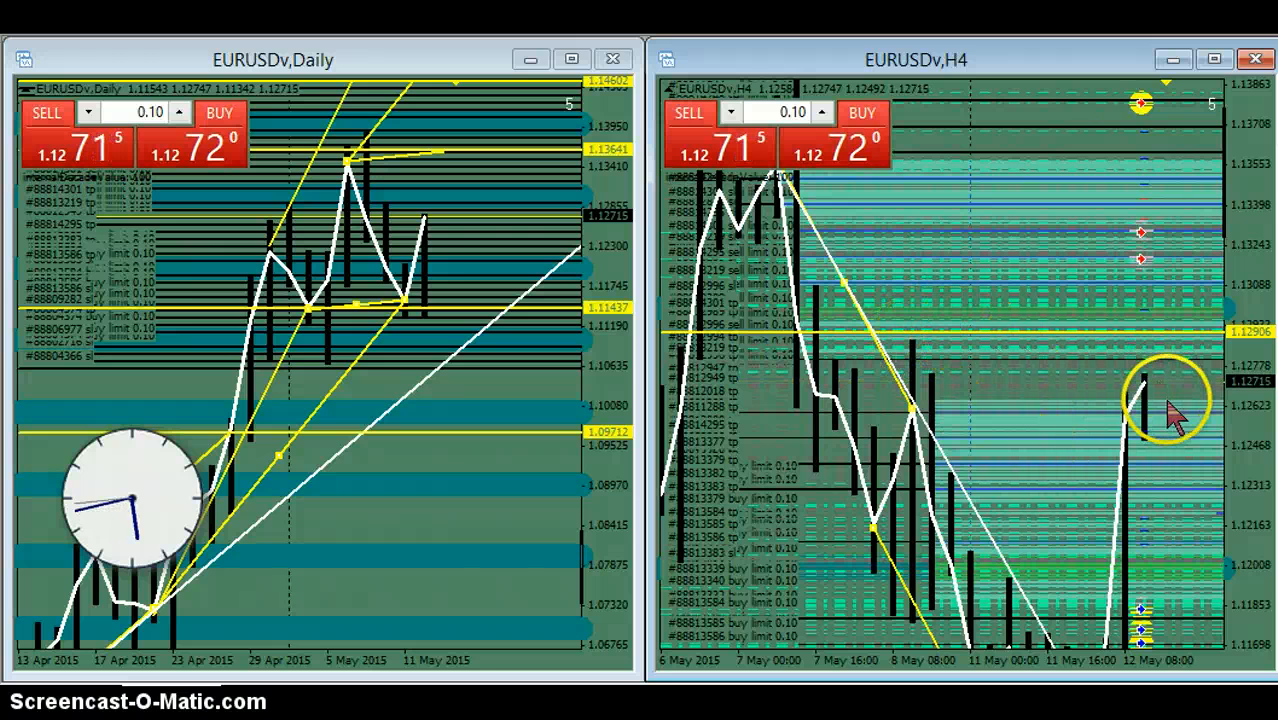
{"action": "mouse_move", "coordinate": [950, 350]}
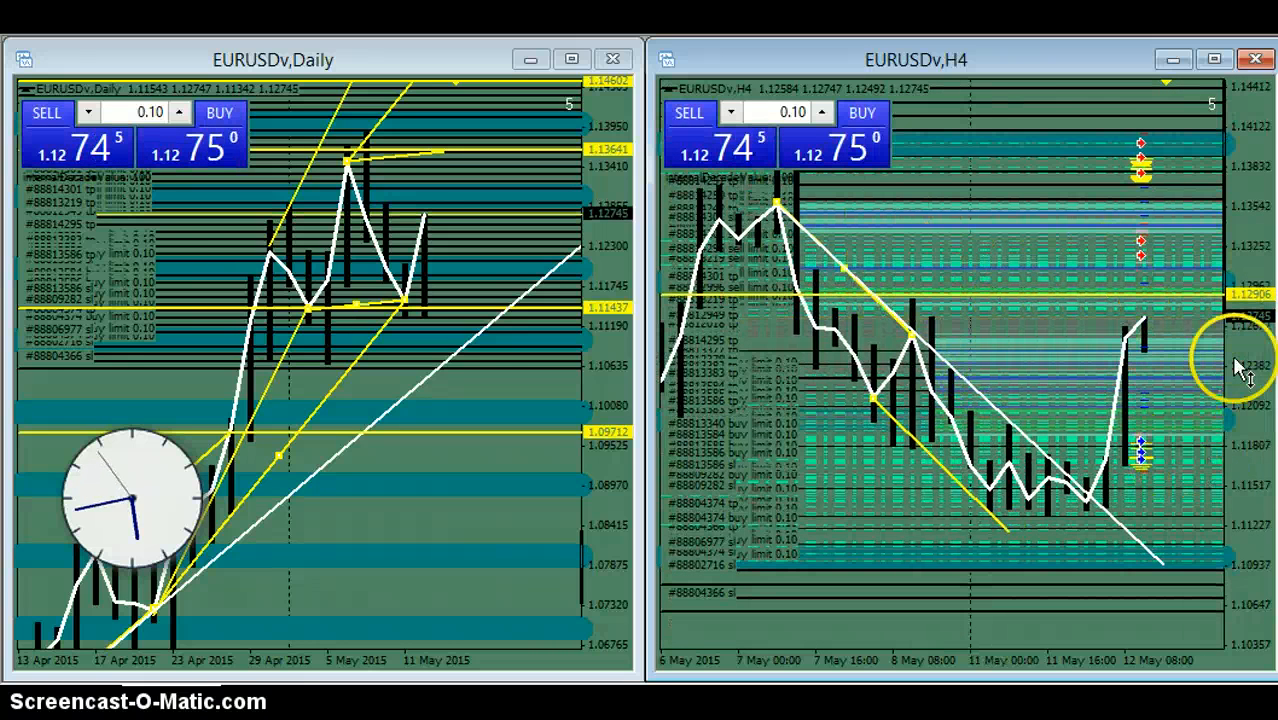
{"action": "mouse_move", "coordinate": [950, 465]}
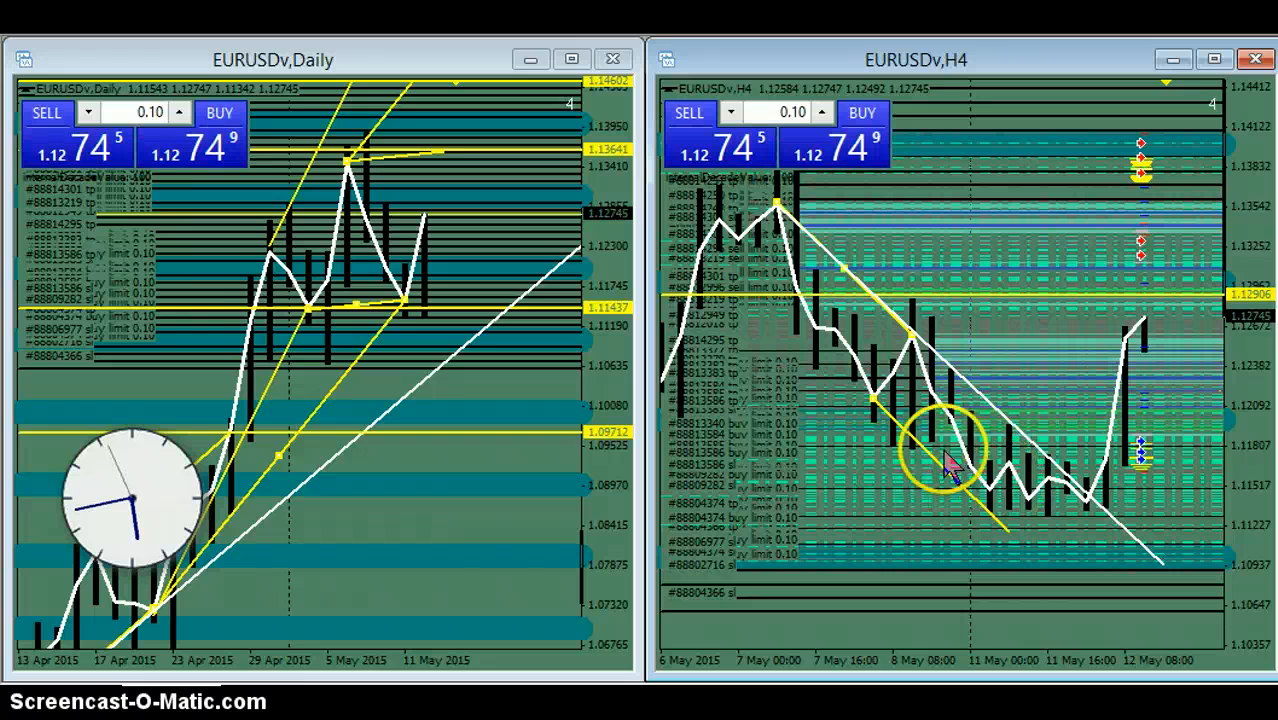